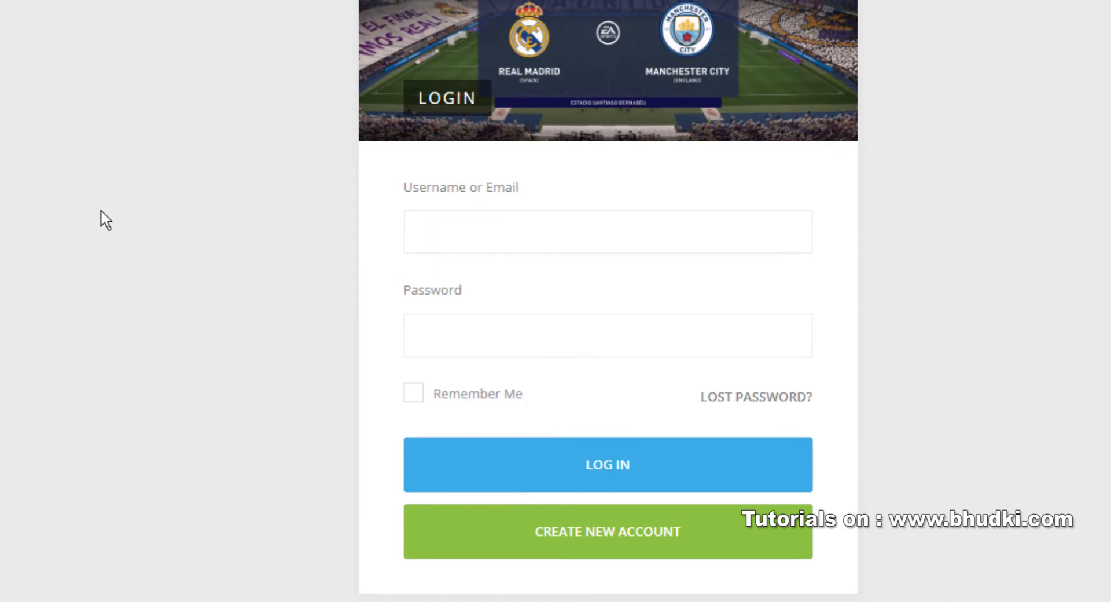
pyautogui.moveTo(328, 193)
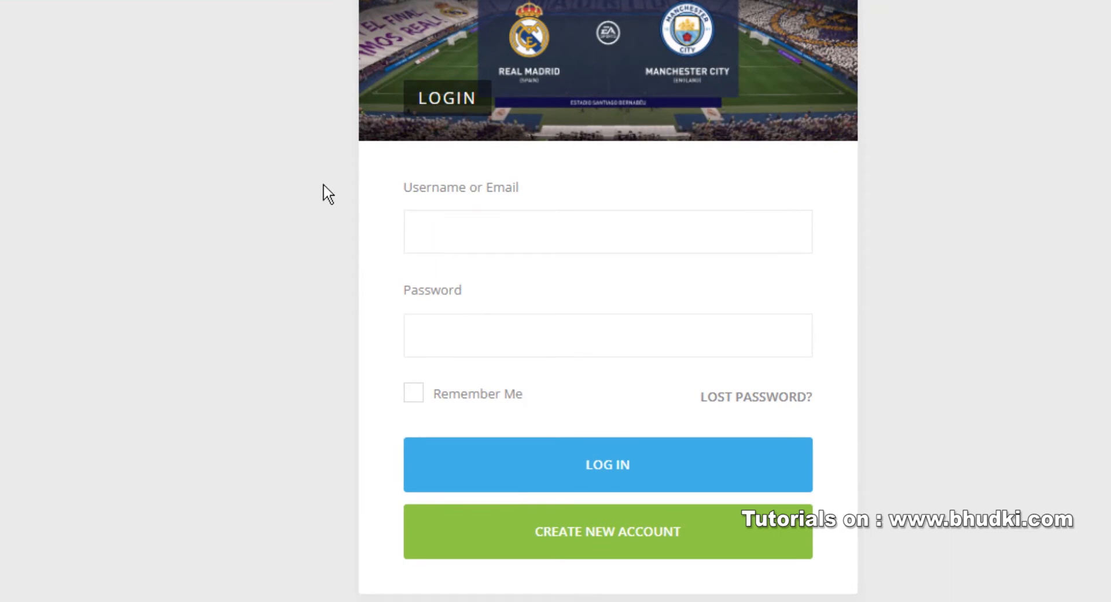
# Scroll Youzify Login Settings from General Settings down to Redirect Settings and the after-login page list
pyautogui.scroll(-3)
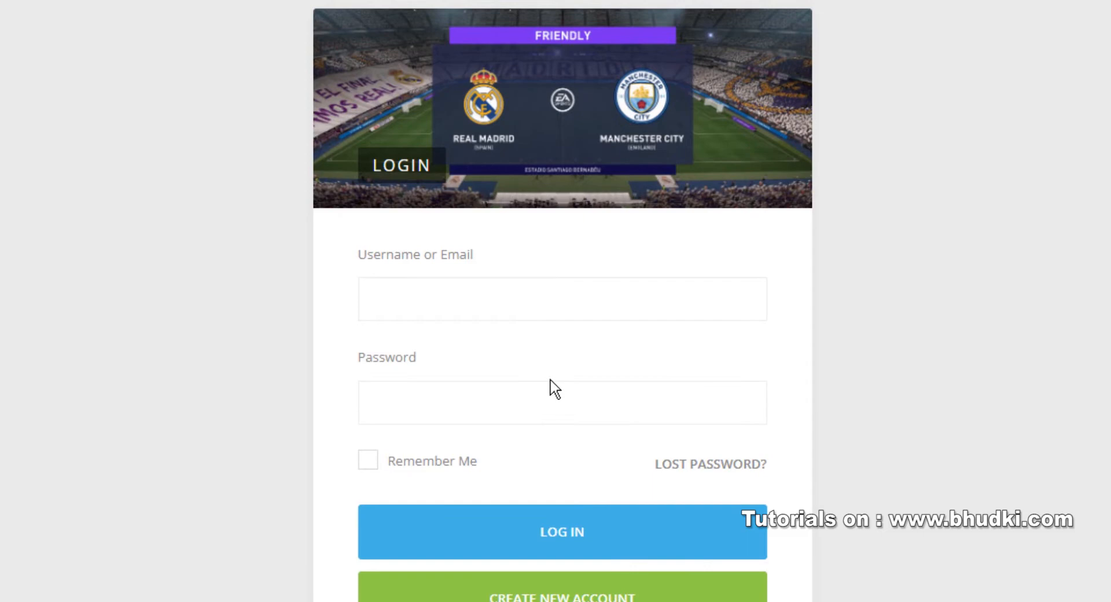
pyautogui.scroll(-3)
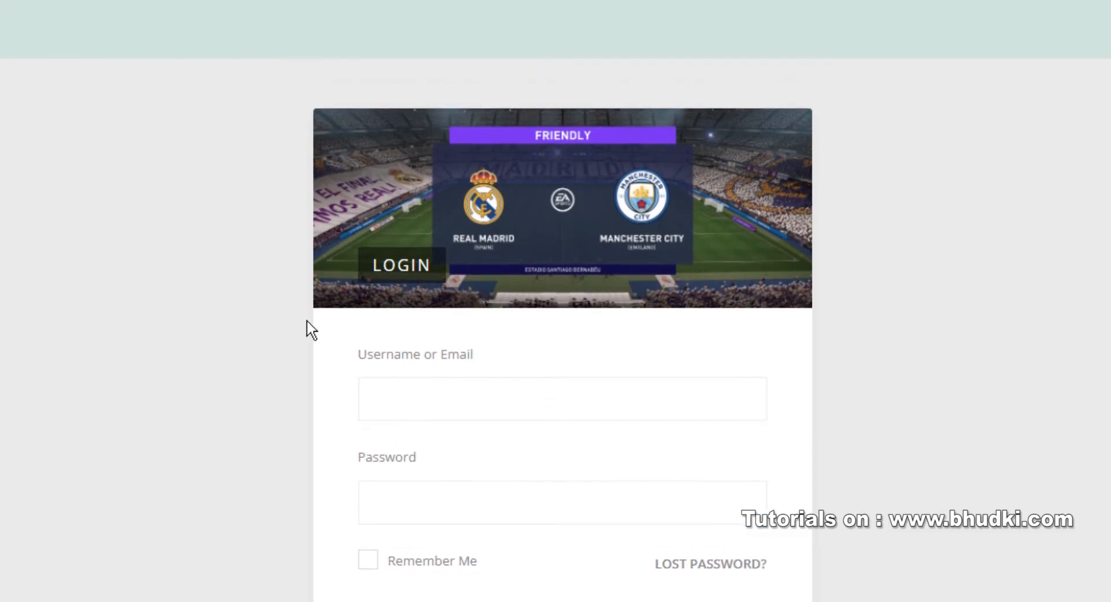
pyautogui.moveTo(90, 84)
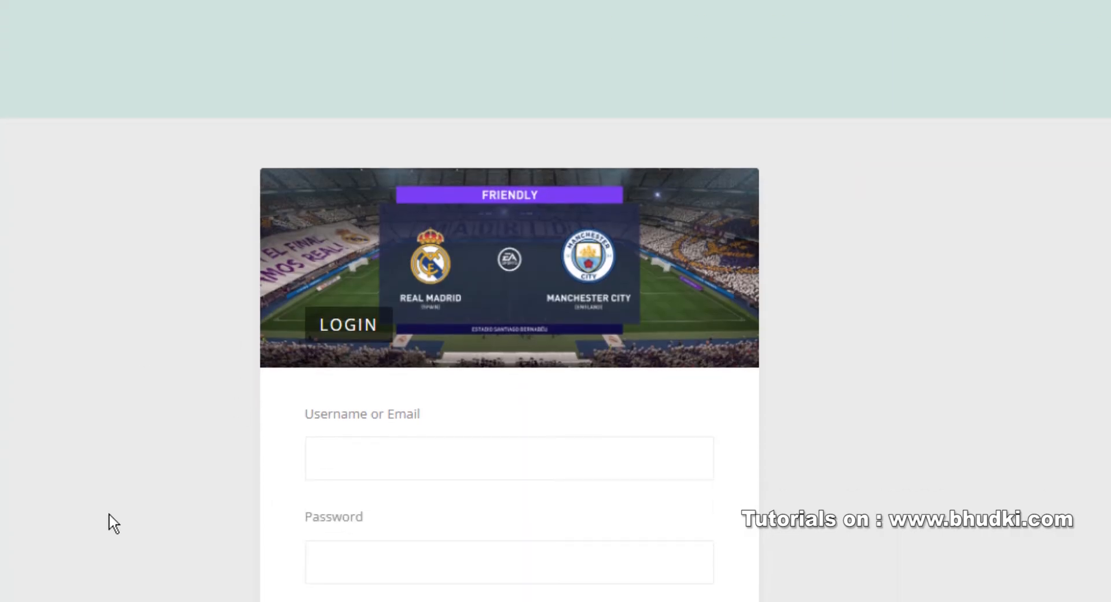
pyautogui.moveTo(134, 593)
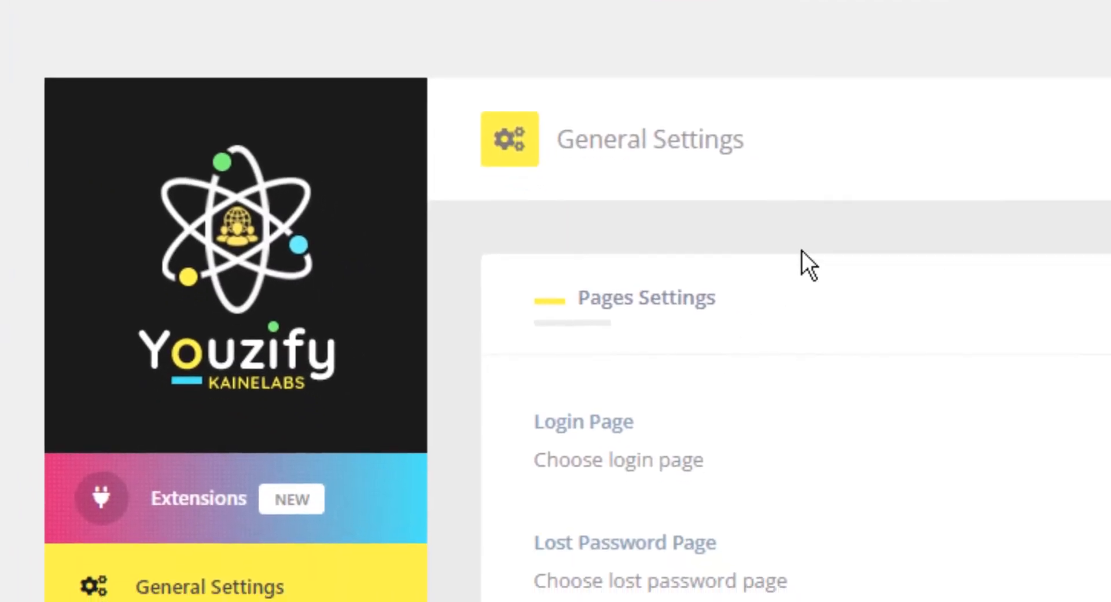
pyautogui.scroll(-3)
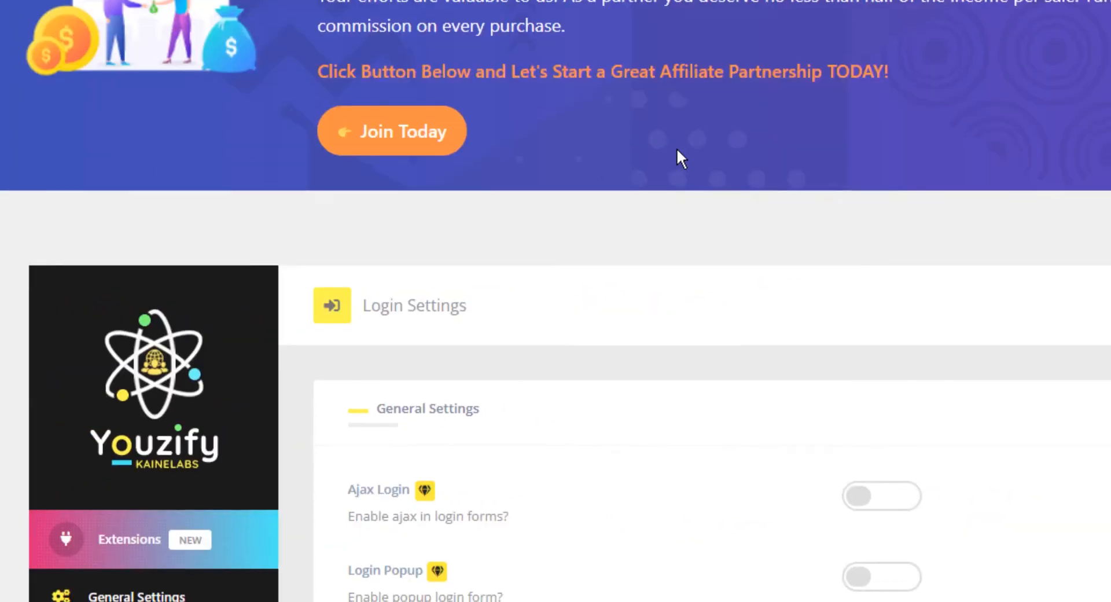
pyautogui.scroll(-3)
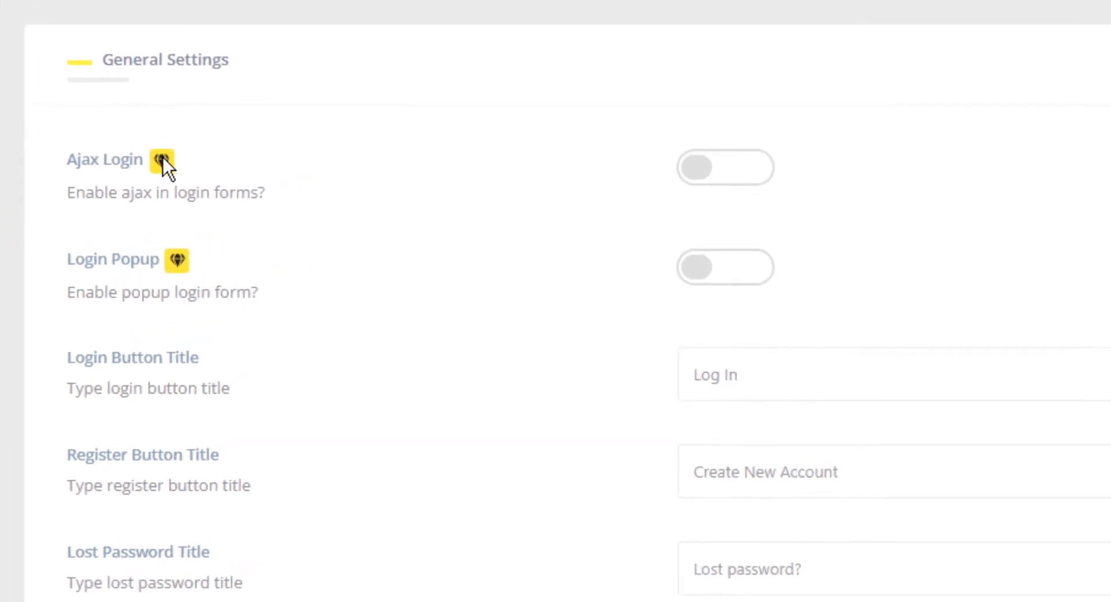
pyautogui.moveTo(193, 268)
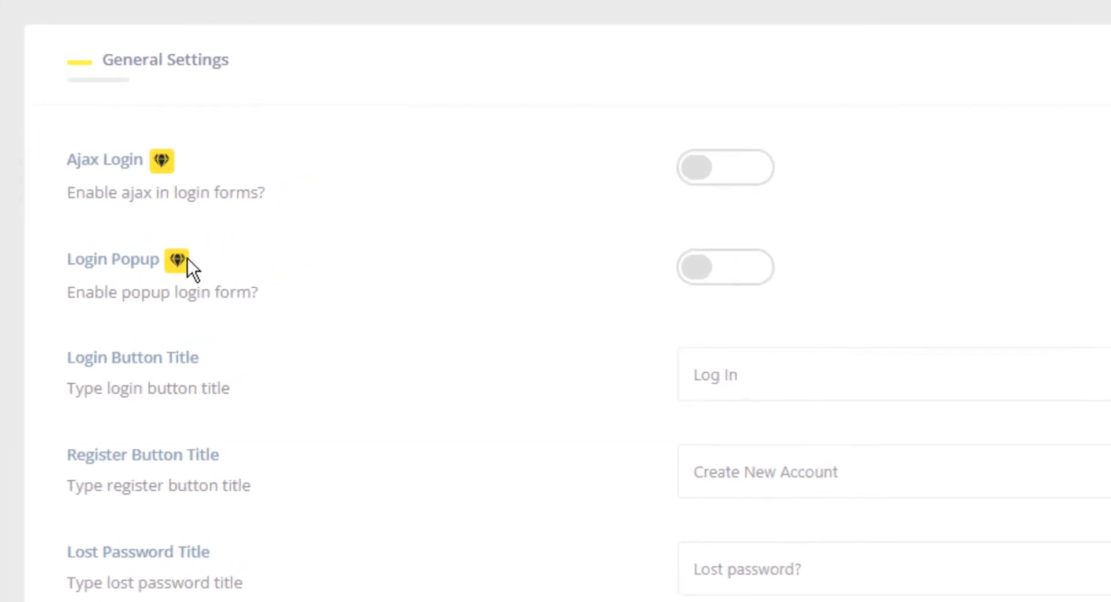
pyautogui.moveTo(326, 236)
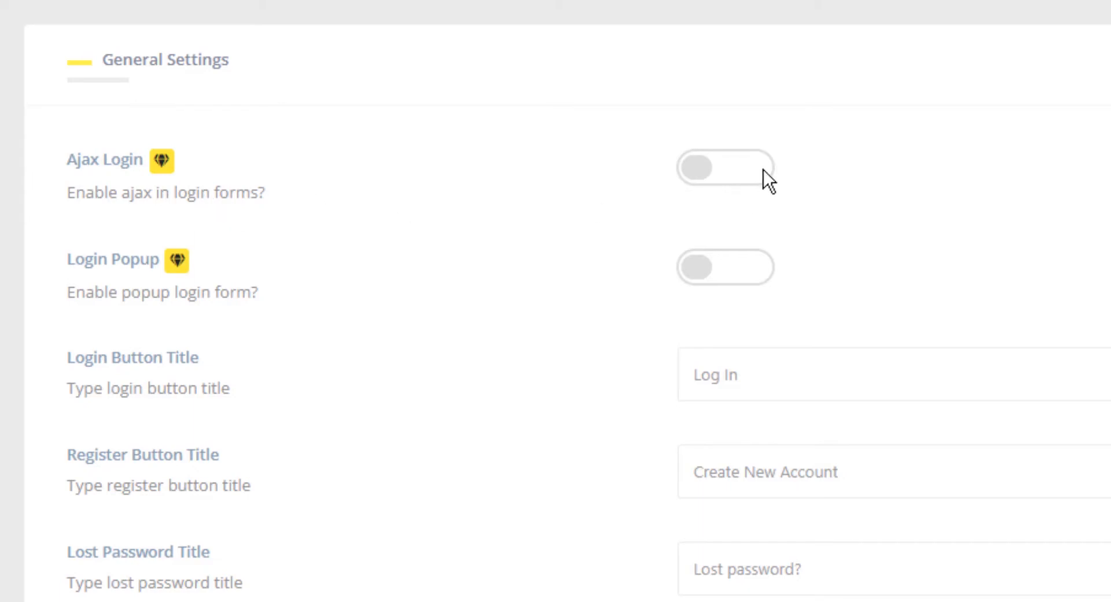
pyautogui.moveTo(723, 277)
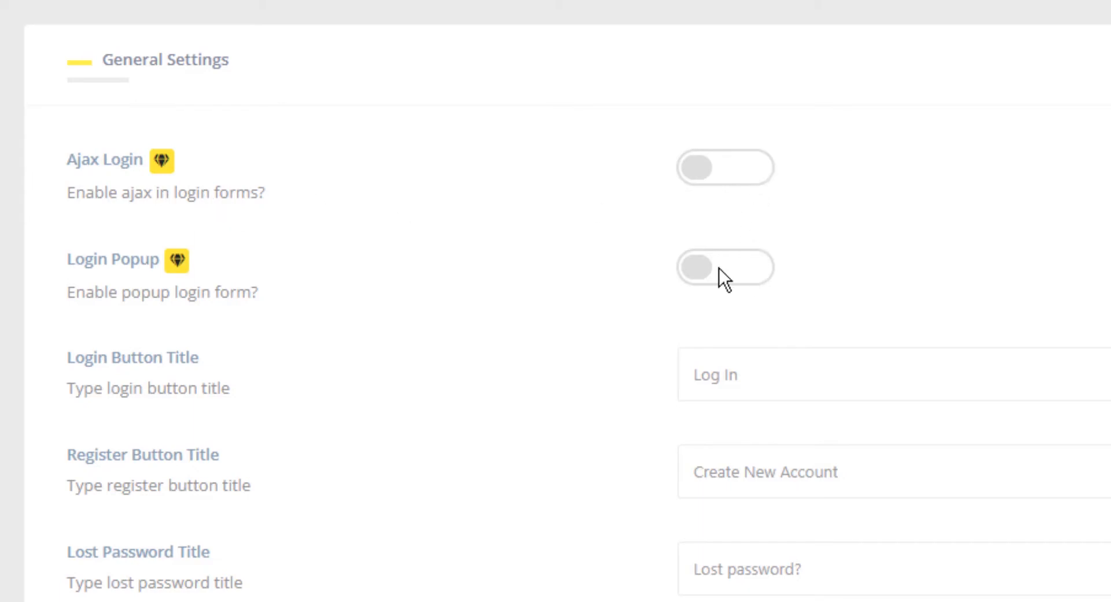
pyautogui.scroll(-3)
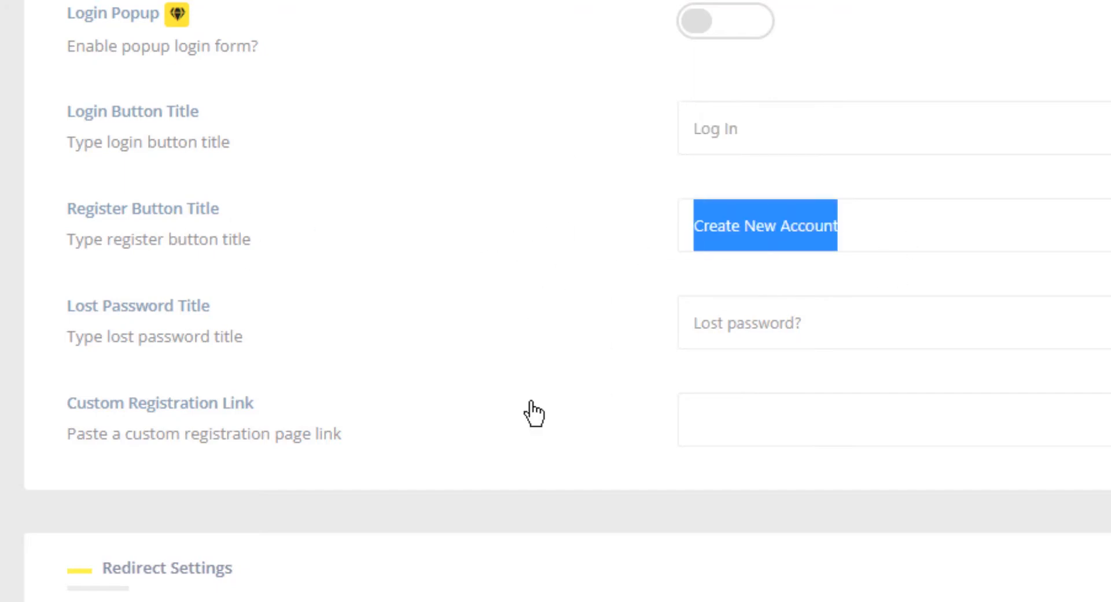
pyautogui.scroll(-3)
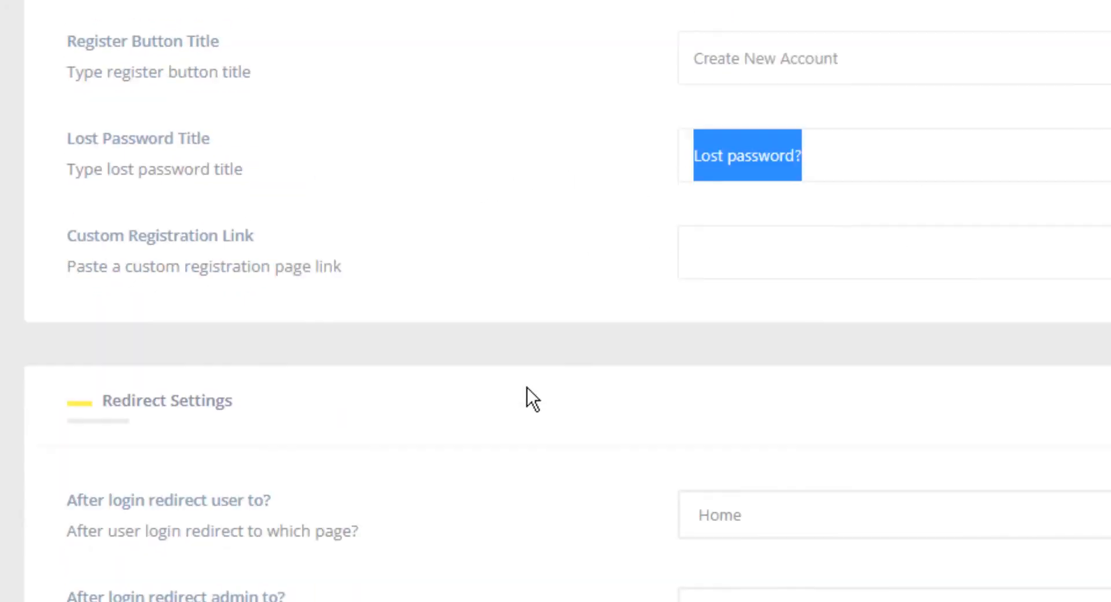
pyautogui.scroll(-3)
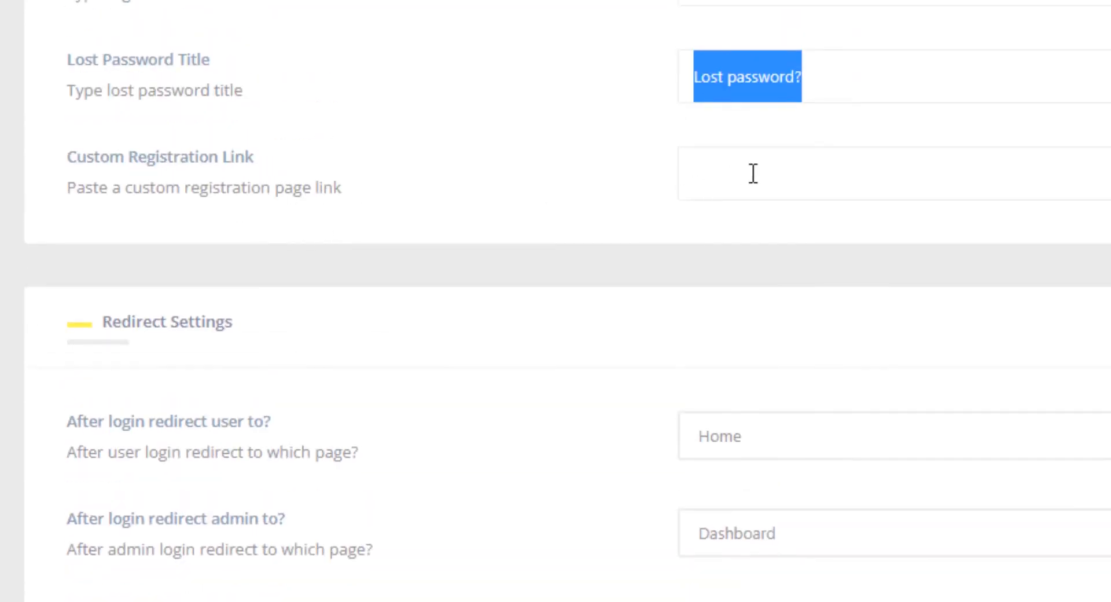
pyautogui.scroll(-3)
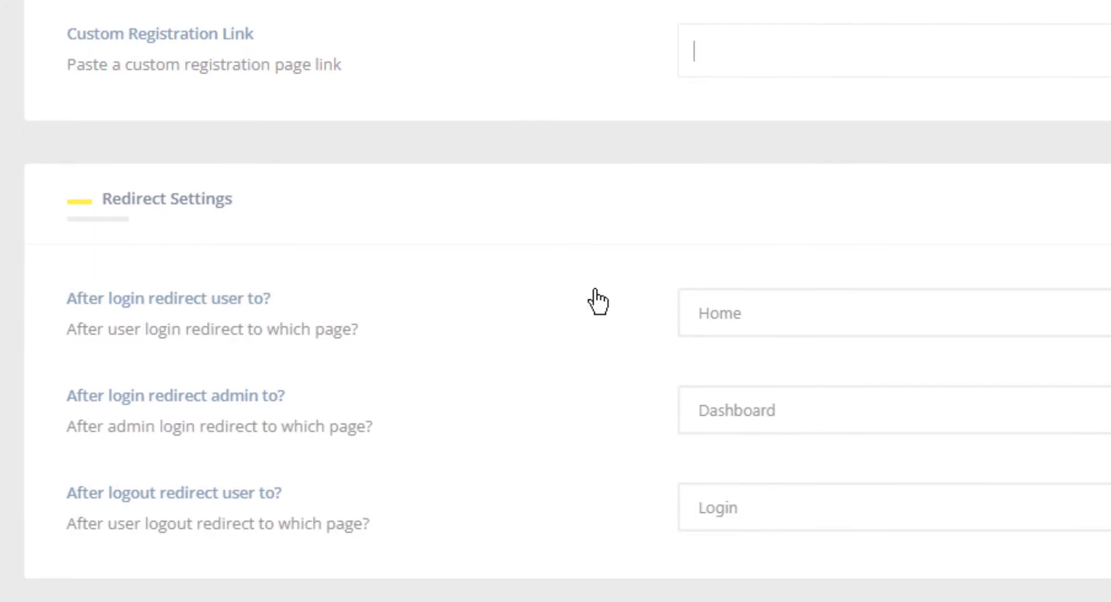
pyautogui.scroll(-3)
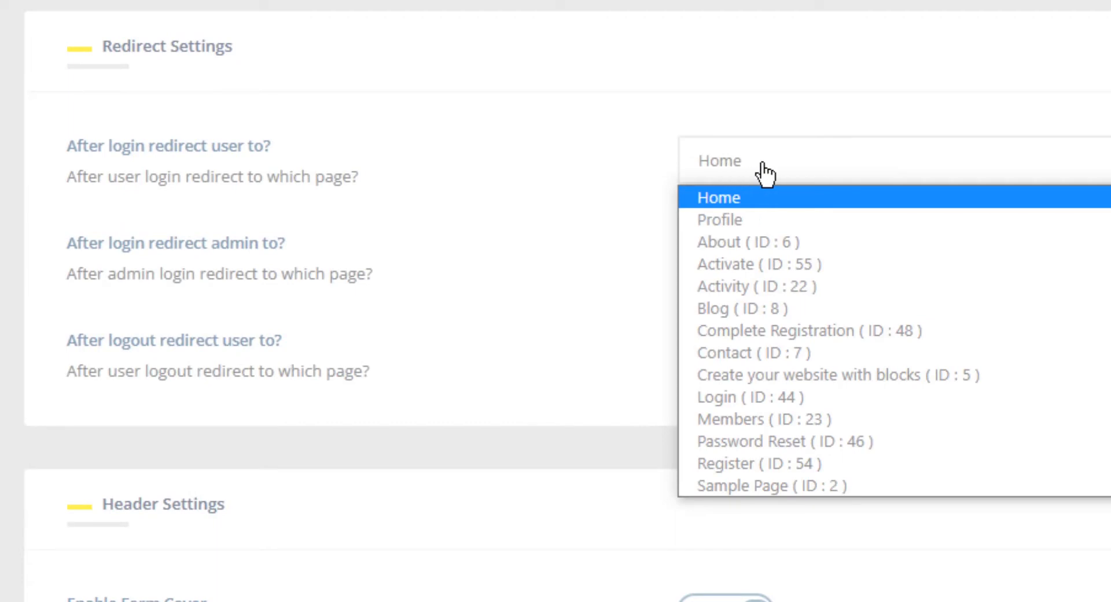
pyautogui.moveTo(773, 286)
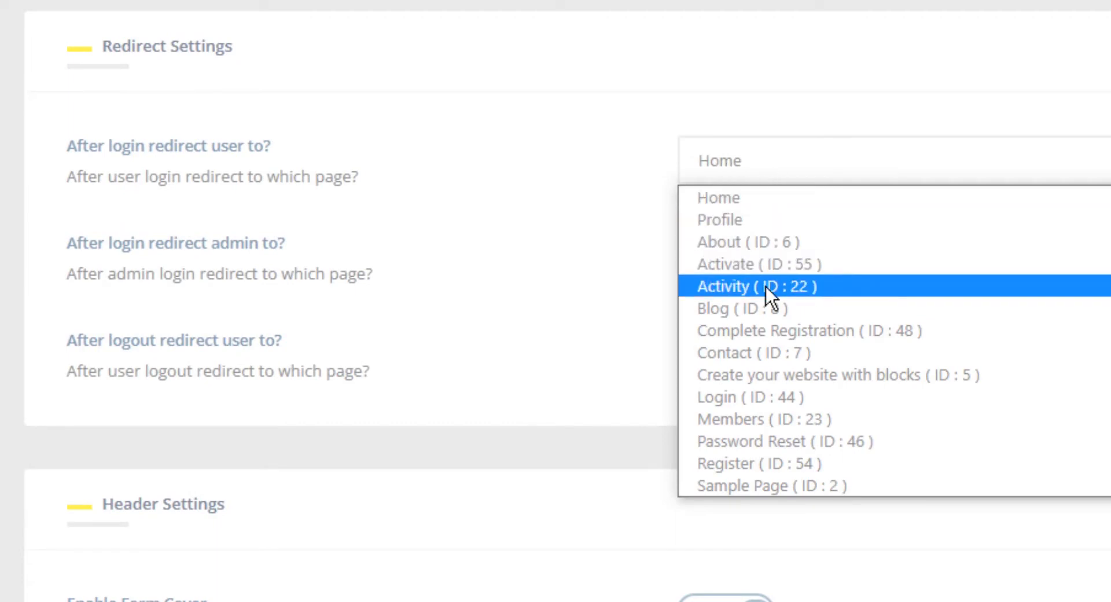
# Set 'After login redirect user to?' to Activity (ID : 22)
pyautogui.click(758, 286)
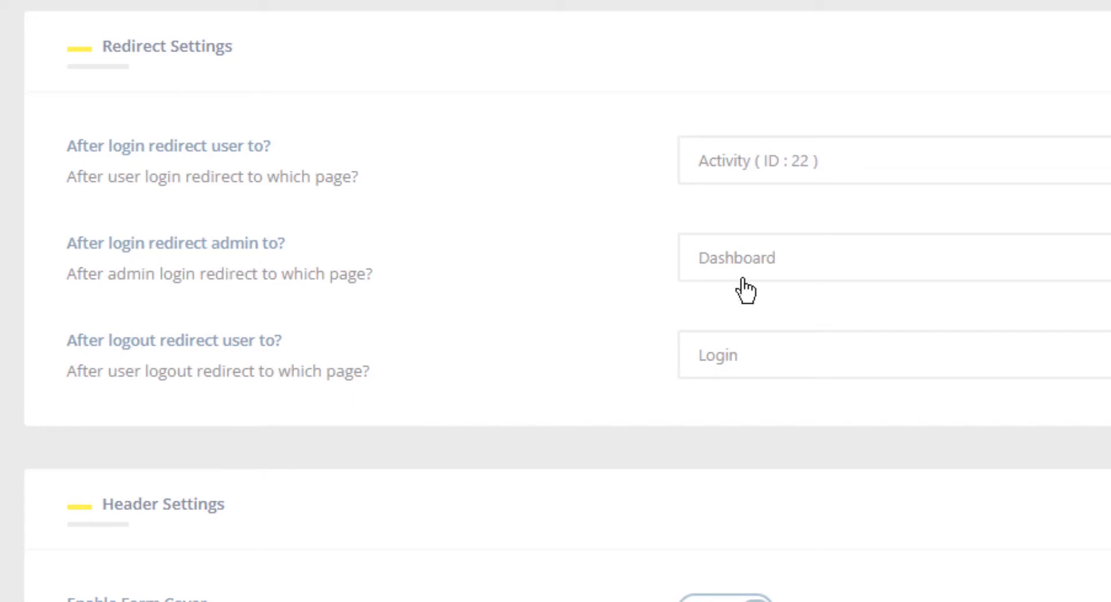
pyautogui.moveTo(124, 369)
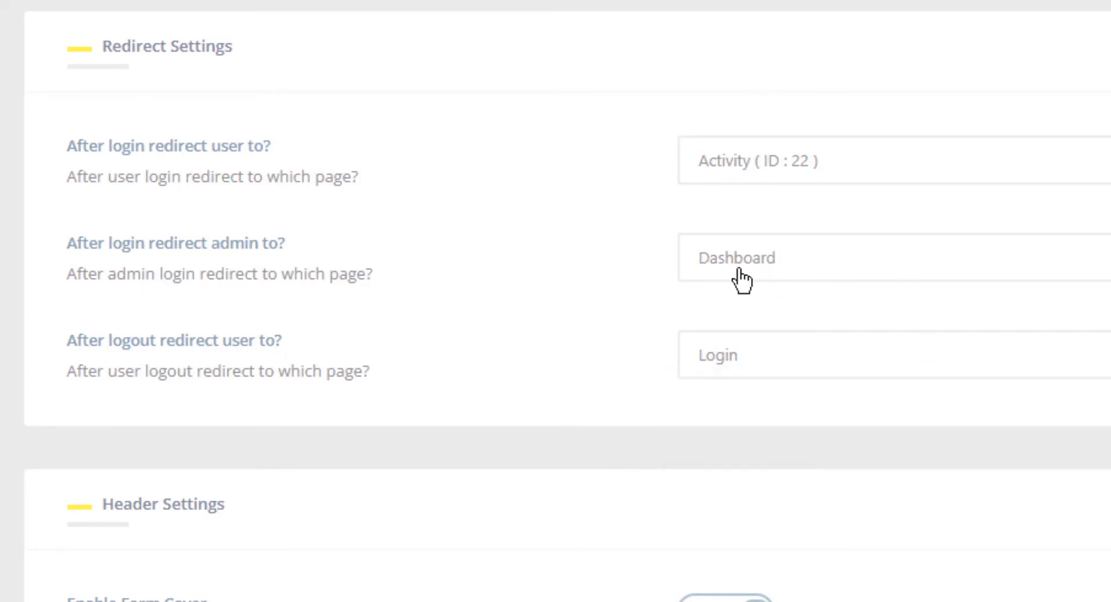
# Choose the football match image from the Media Library as the login Form Cover
pyautogui.scroll(-3)
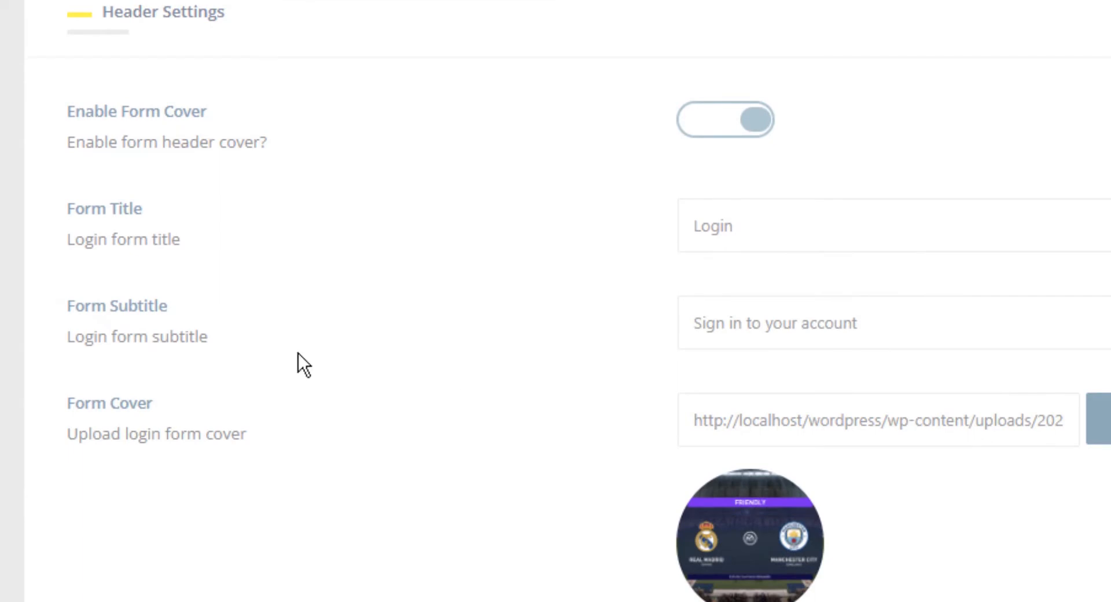
pyautogui.moveTo(264, 136)
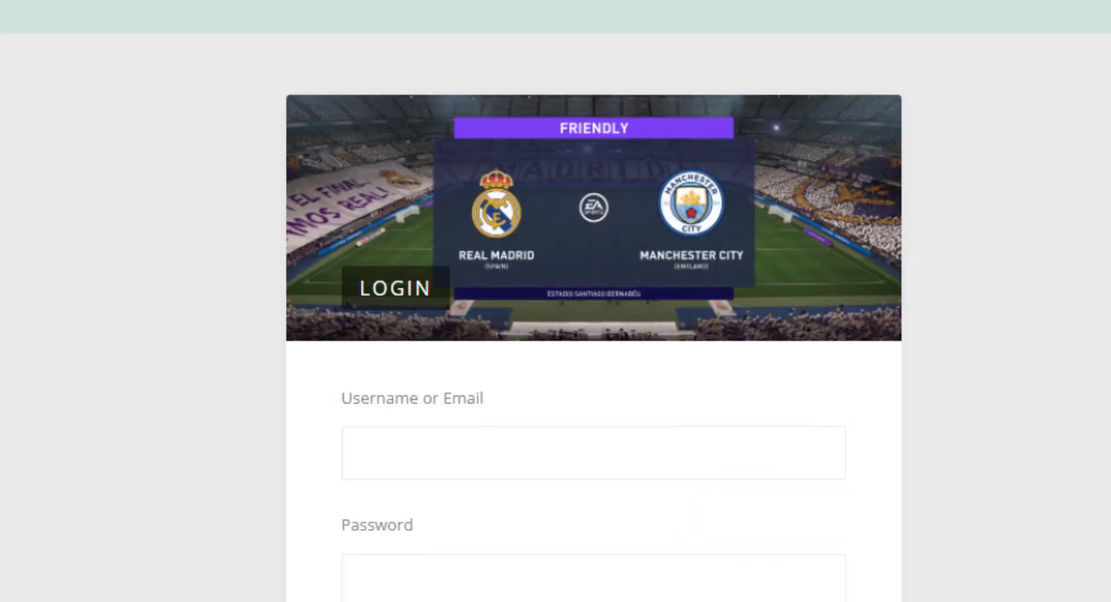
pyautogui.click(726, 120)
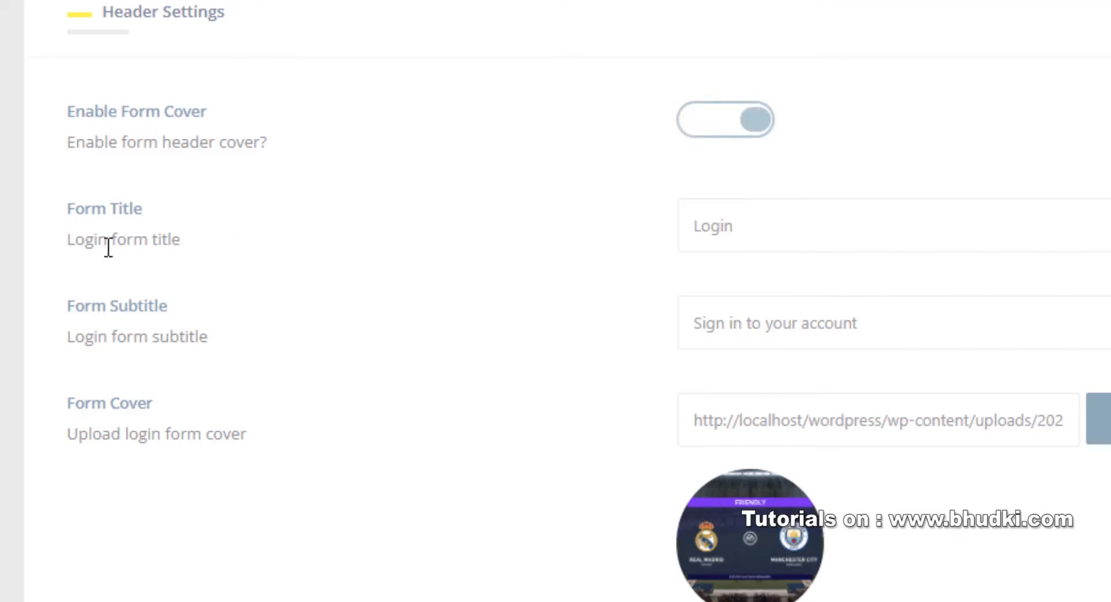
pyautogui.doubleClick(712, 226)
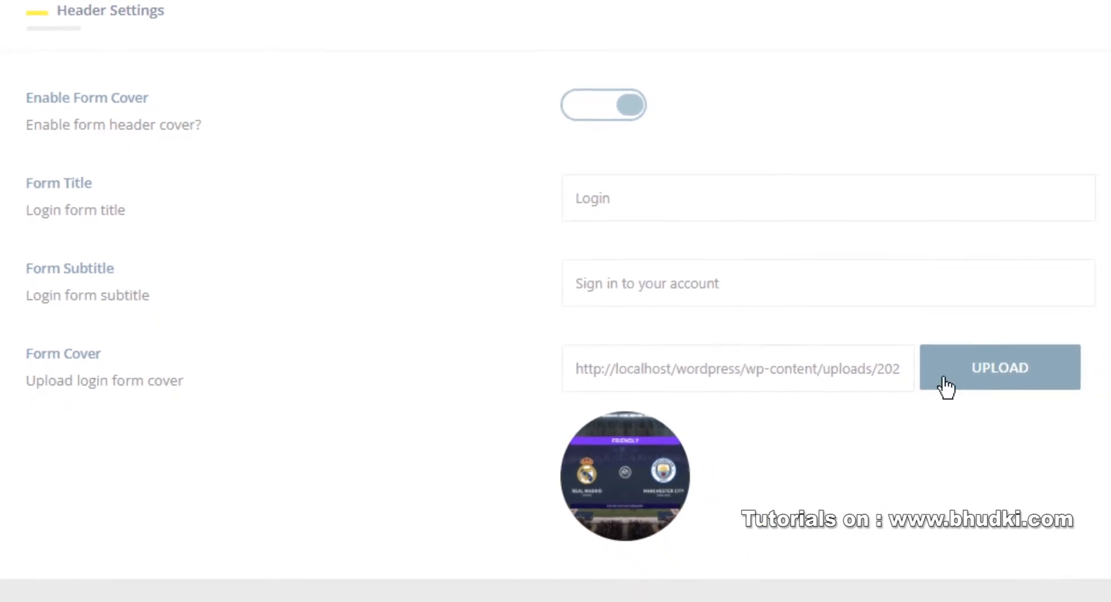
pyautogui.click(1000, 368)
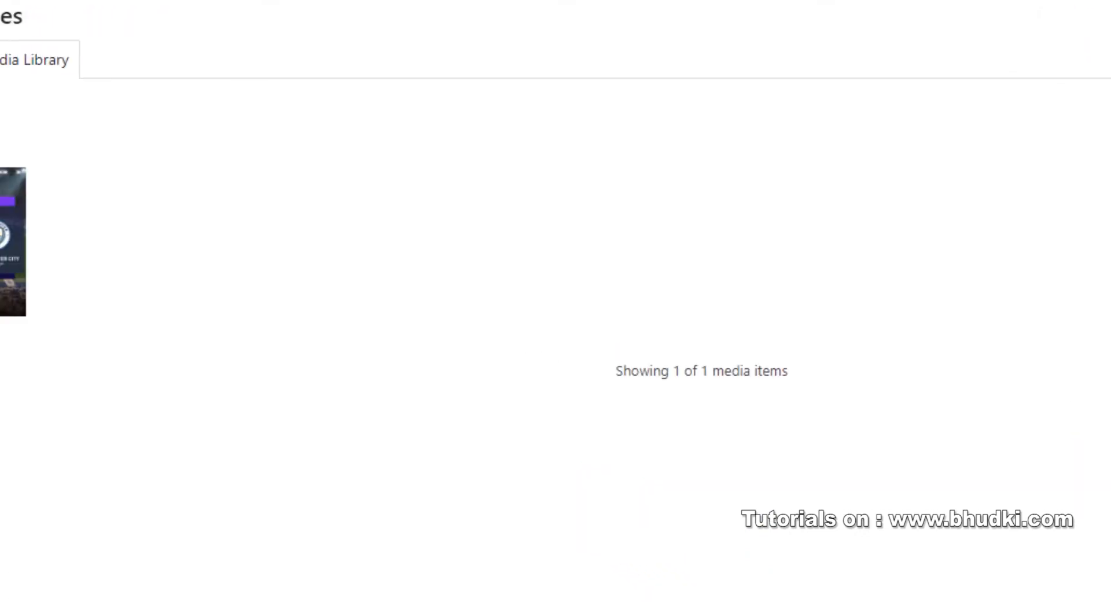
pyautogui.click(9, 60)
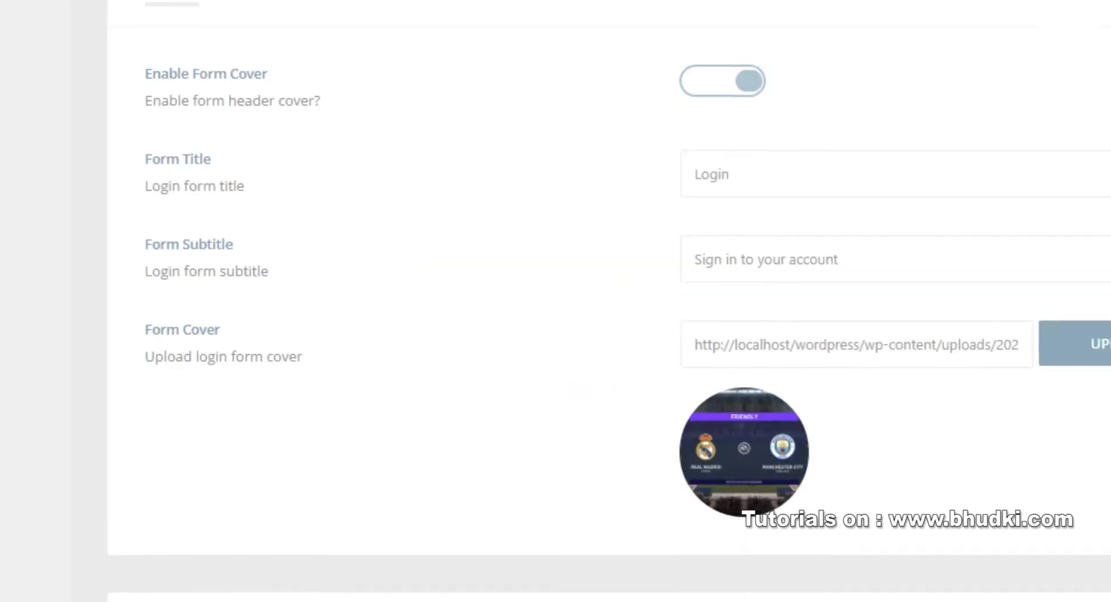
pyautogui.scroll(-3)
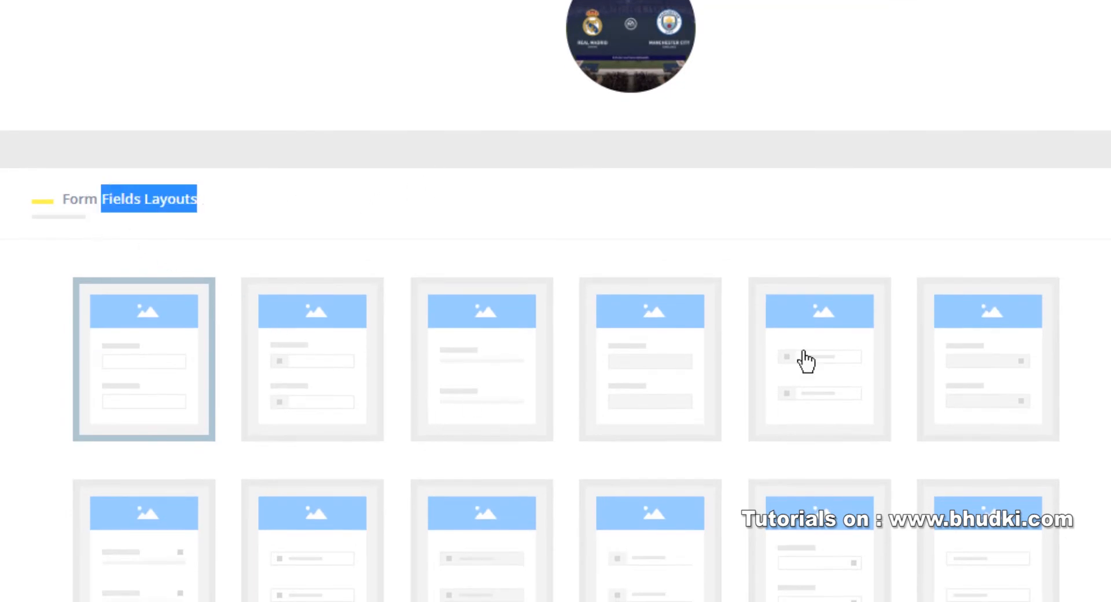
pyautogui.scroll(-3)
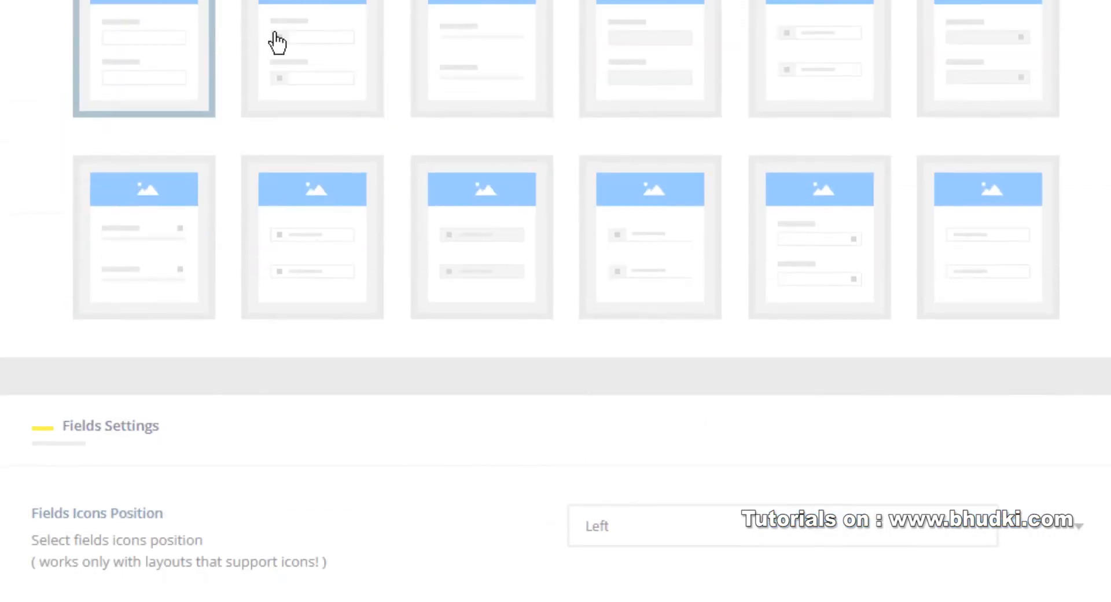
pyautogui.scroll(-3)
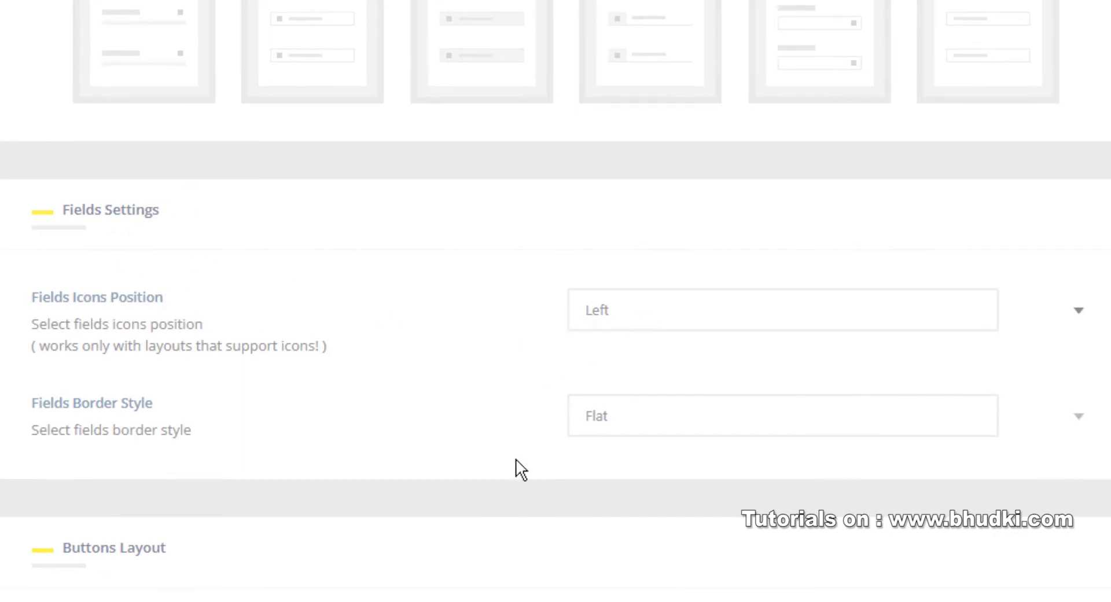
pyautogui.scroll(-3)
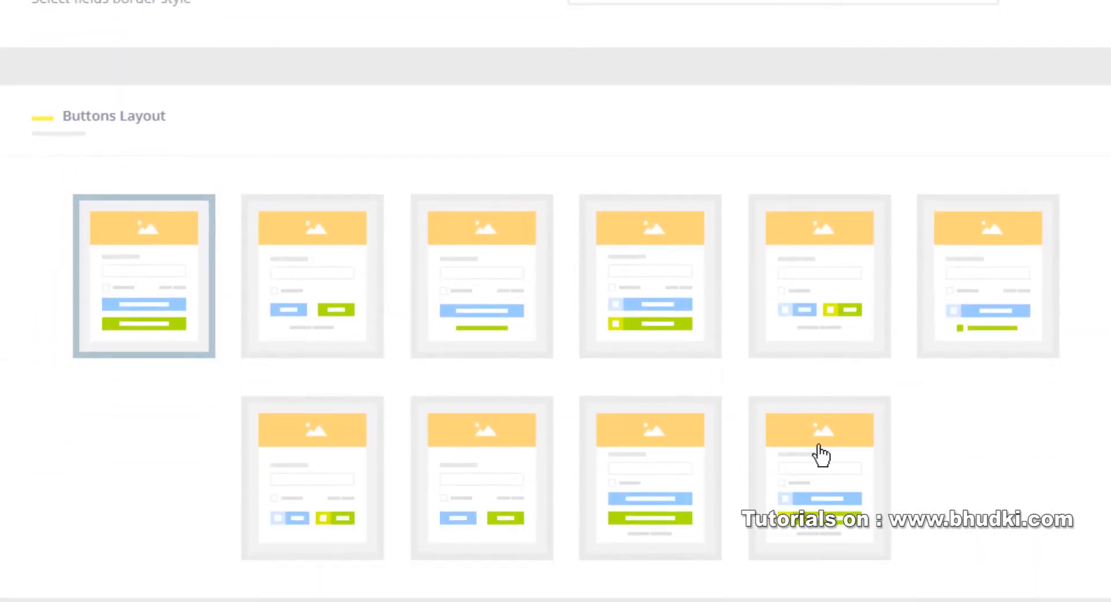
pyautogui.scroll(-3)
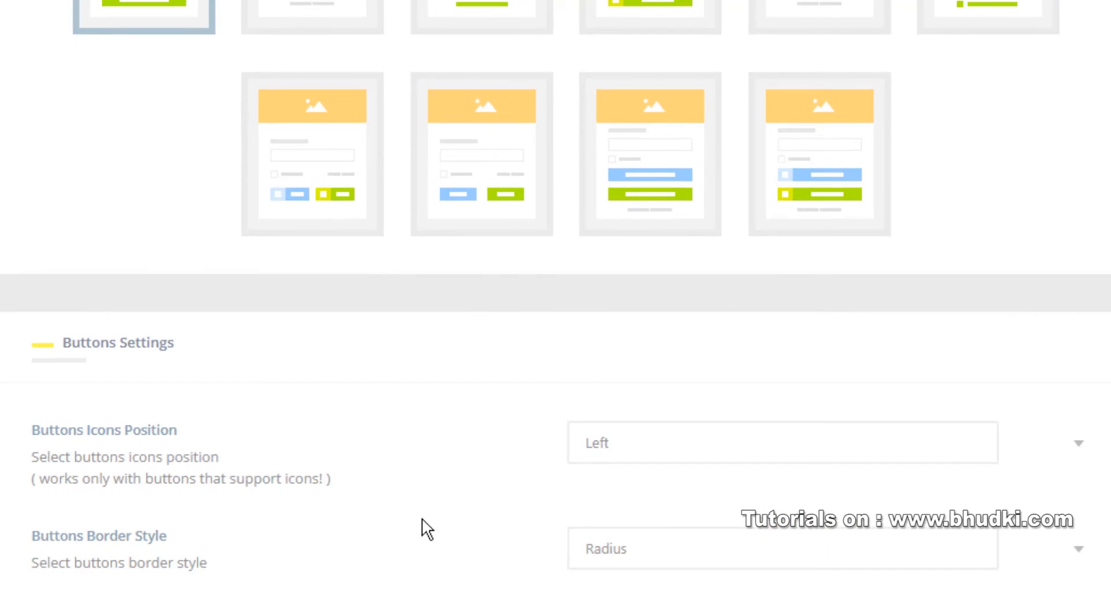
pyautogui.scroll(-3)
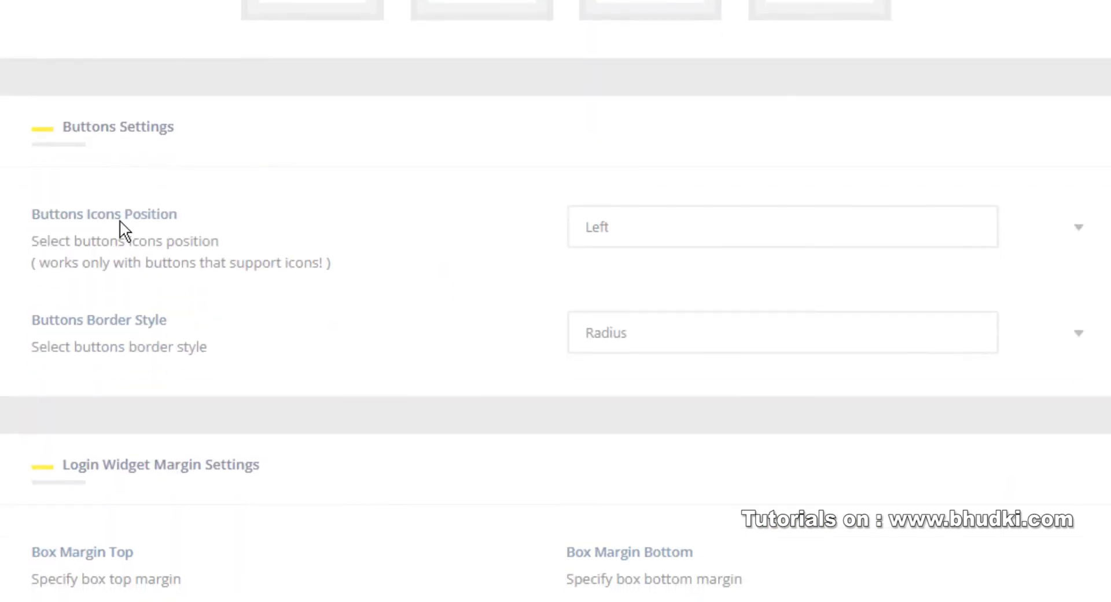
pyautogui.scroll(-3)
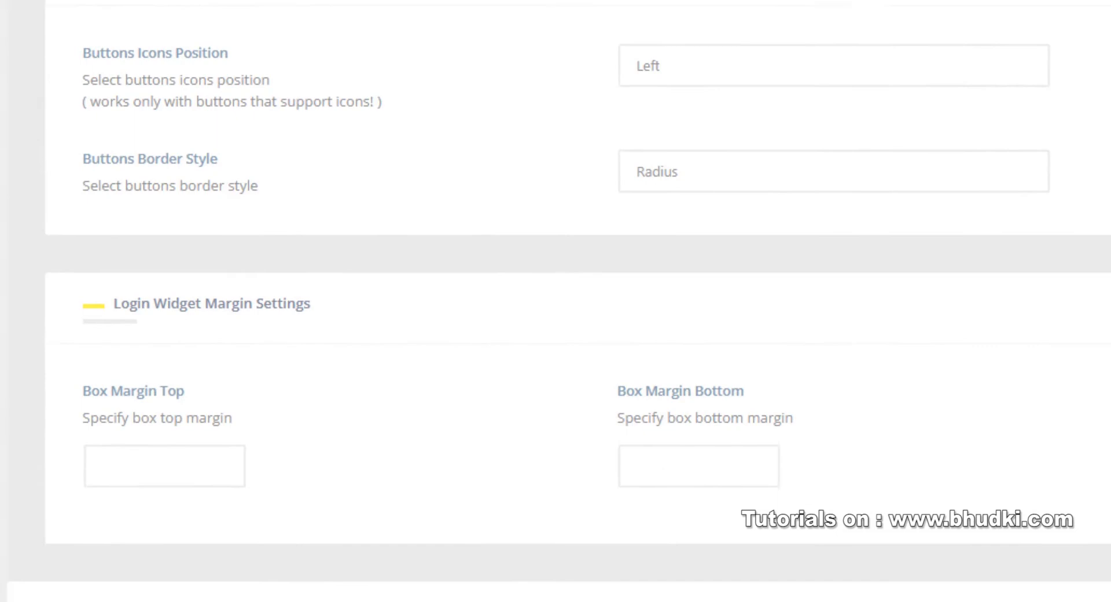
# Save the login settings, preview the match-cover login form, then visit the home page
pyautogui.click(157, 531)
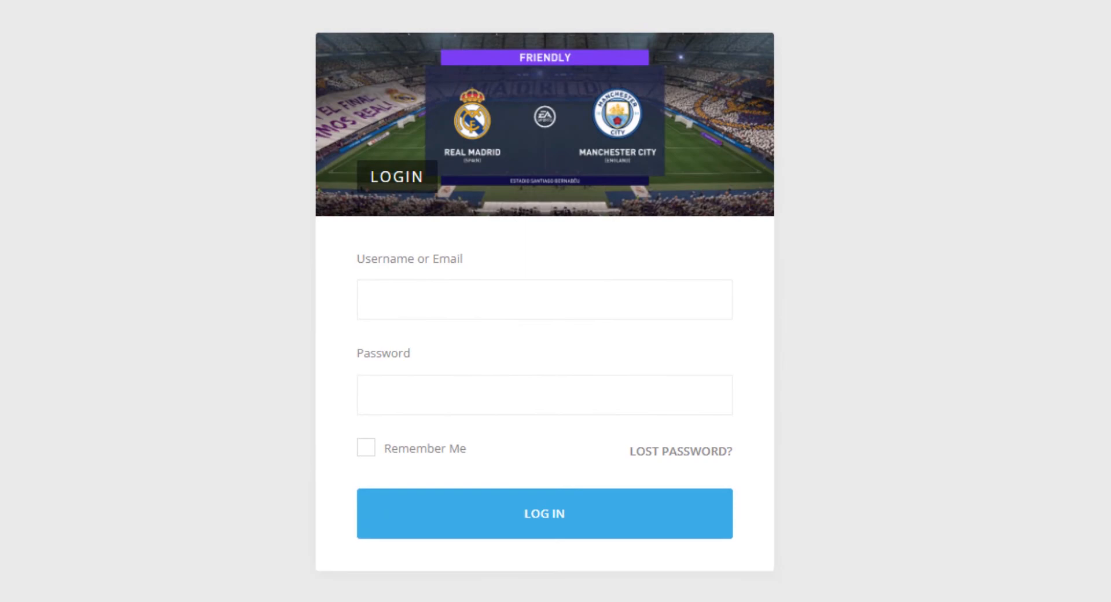
pyautogui.moveTo(213, 275)
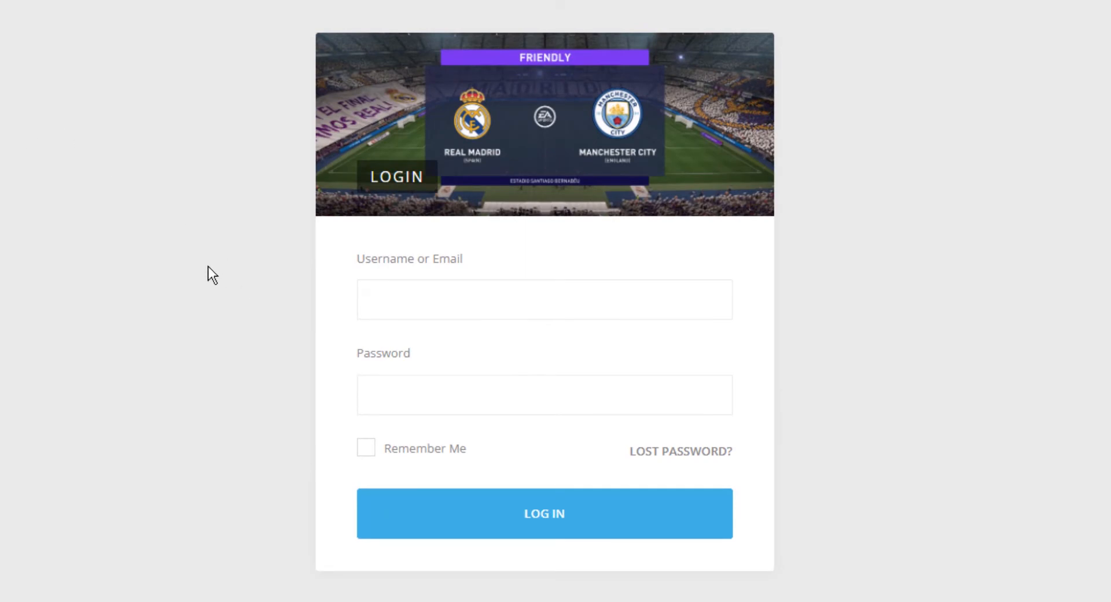
pyautogui.scroll(-3)
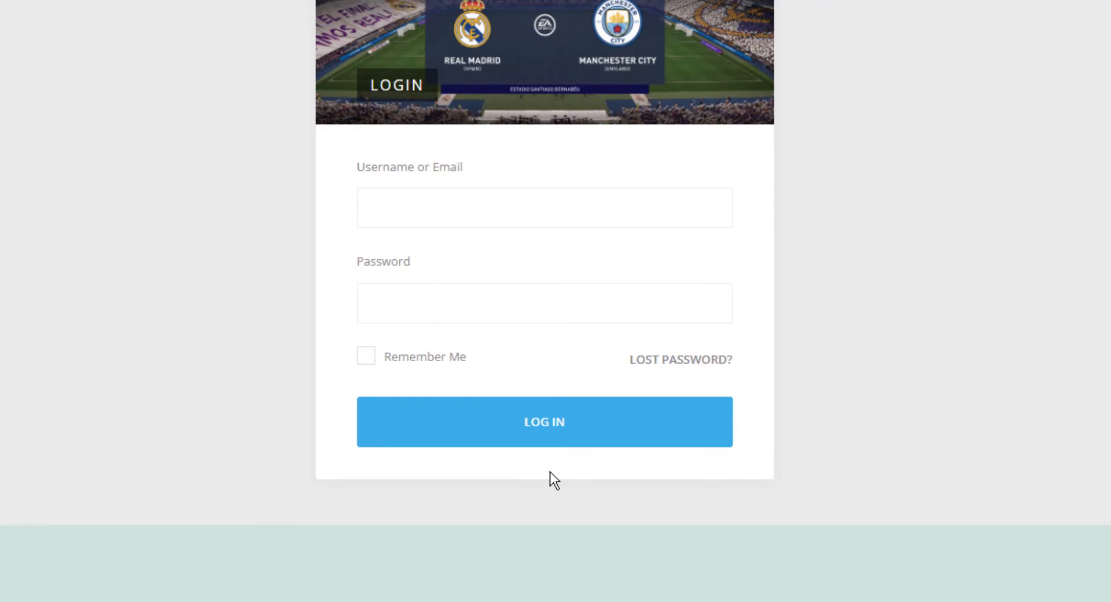
pyautogui.scroll(-3)
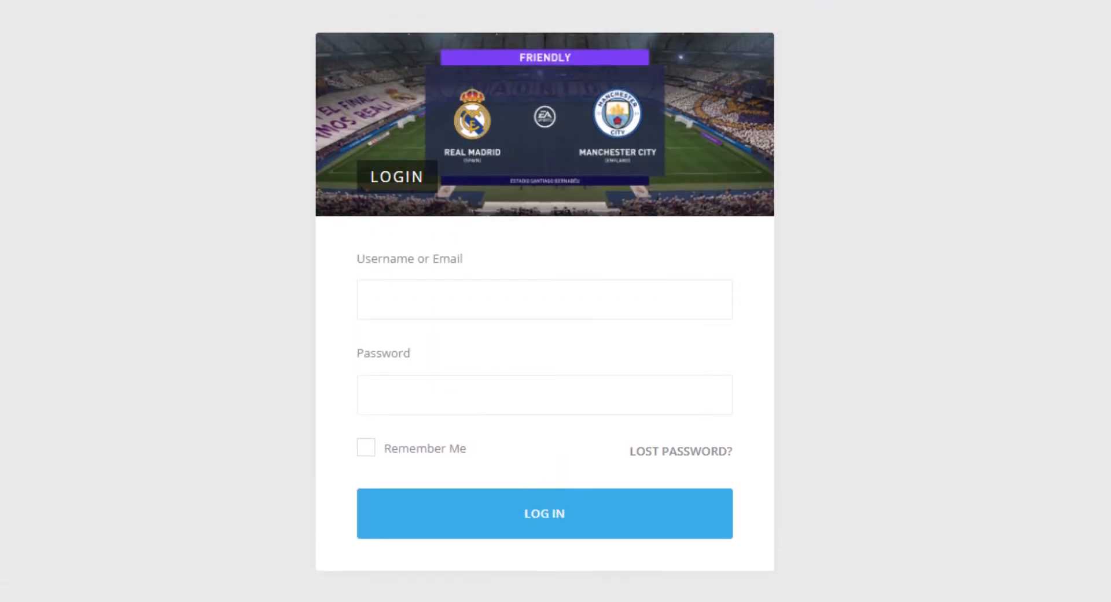
pyautogui.click(544, 514)
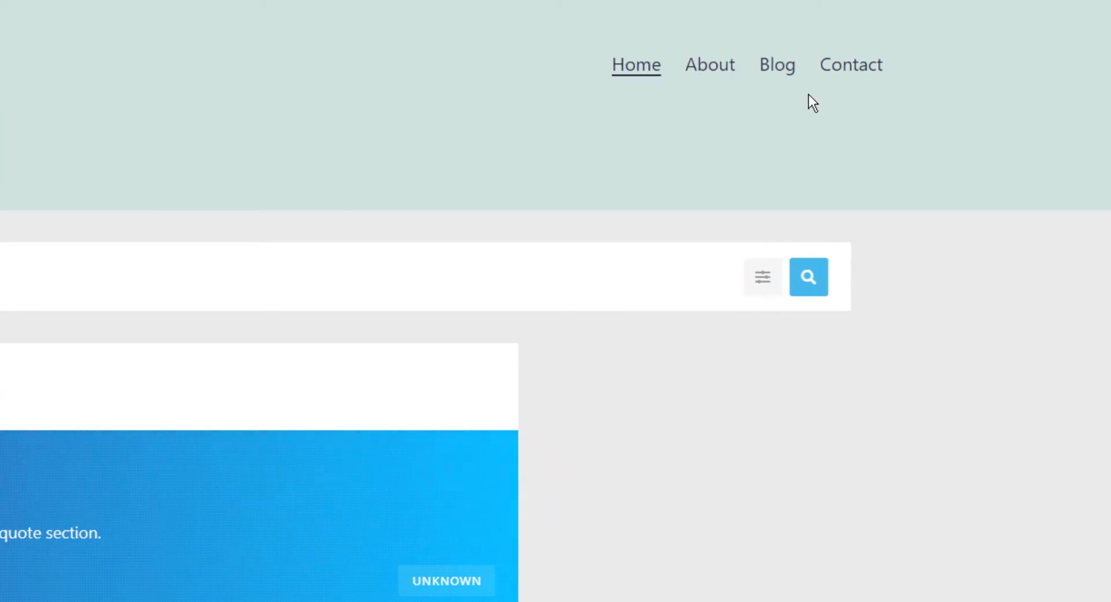
pyautogui.moveTo(681, 212)
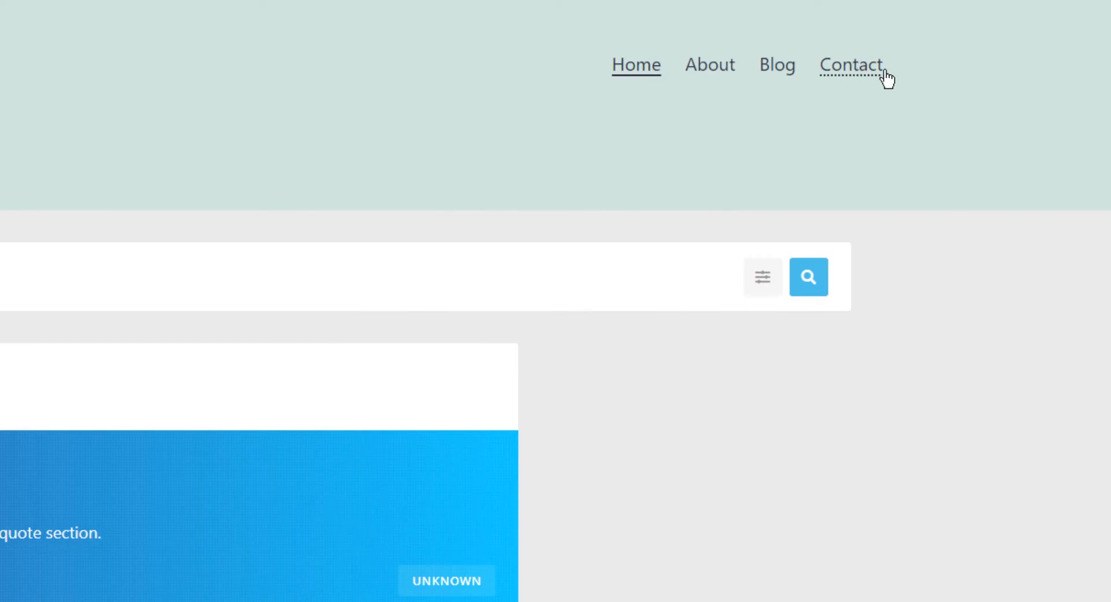
pyautogui.moveTo(919, 87)
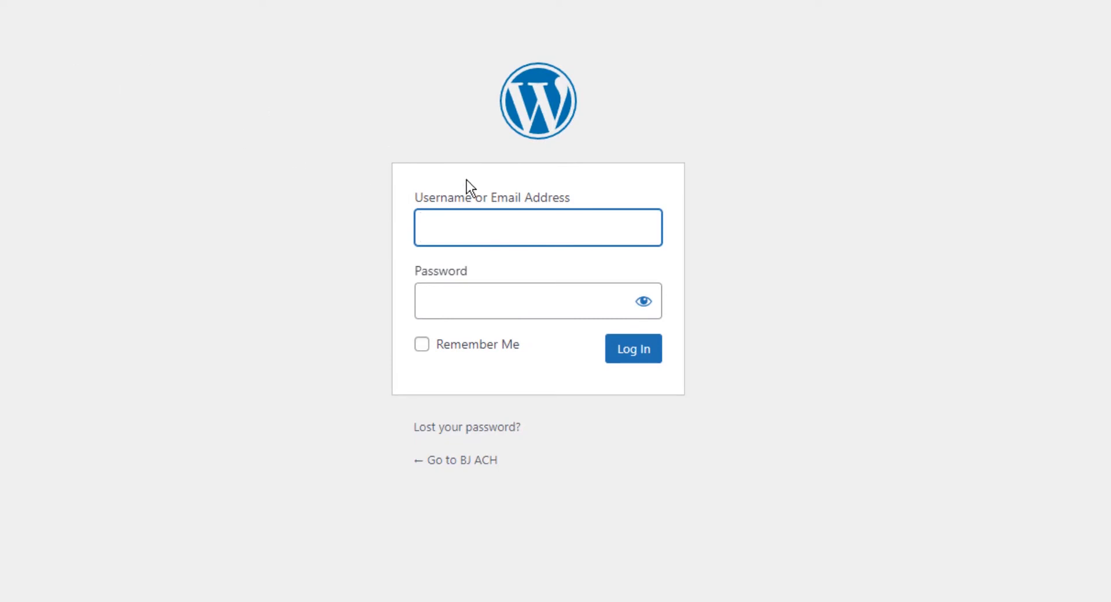
# Sign in and add the Complete Registration and Login pages to the Primary menu
pyautogui.click(538, 227)
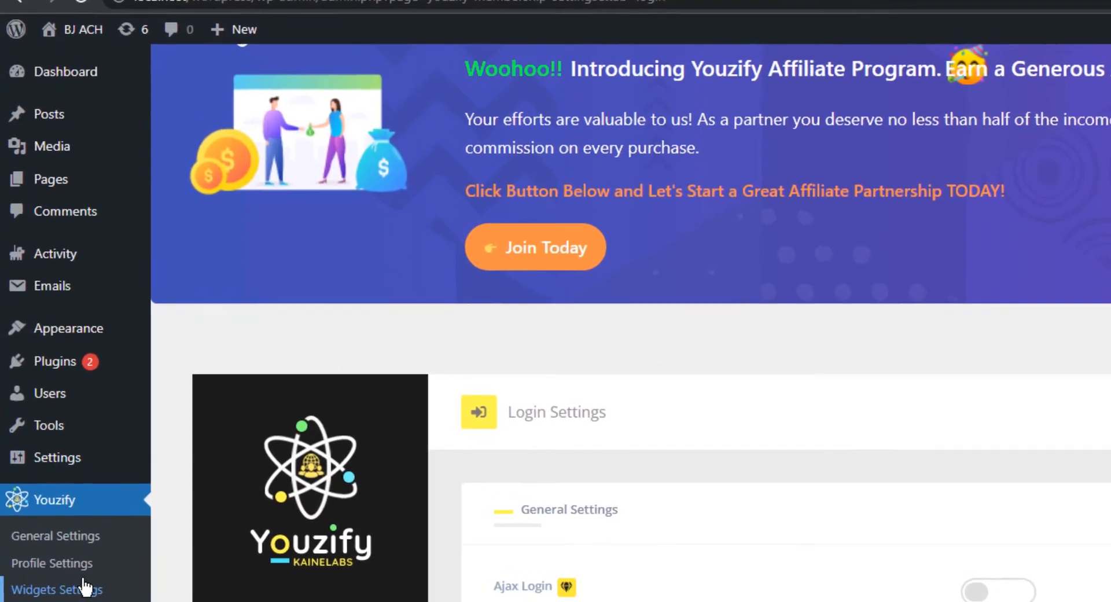
pyautogui.moveTo(70, 328)
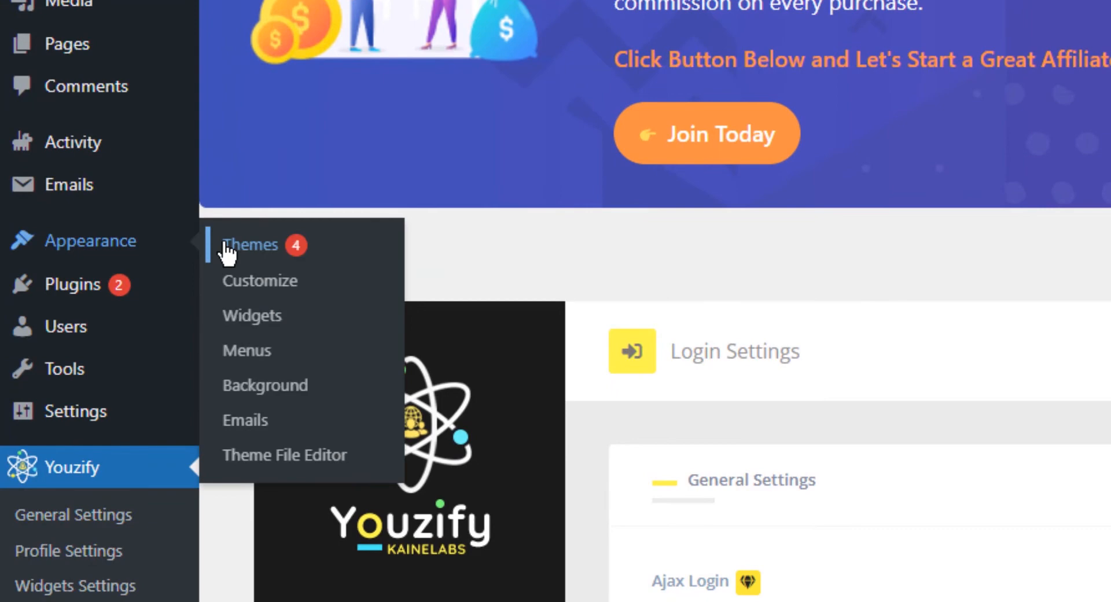
pyautogui.click(246, 350)
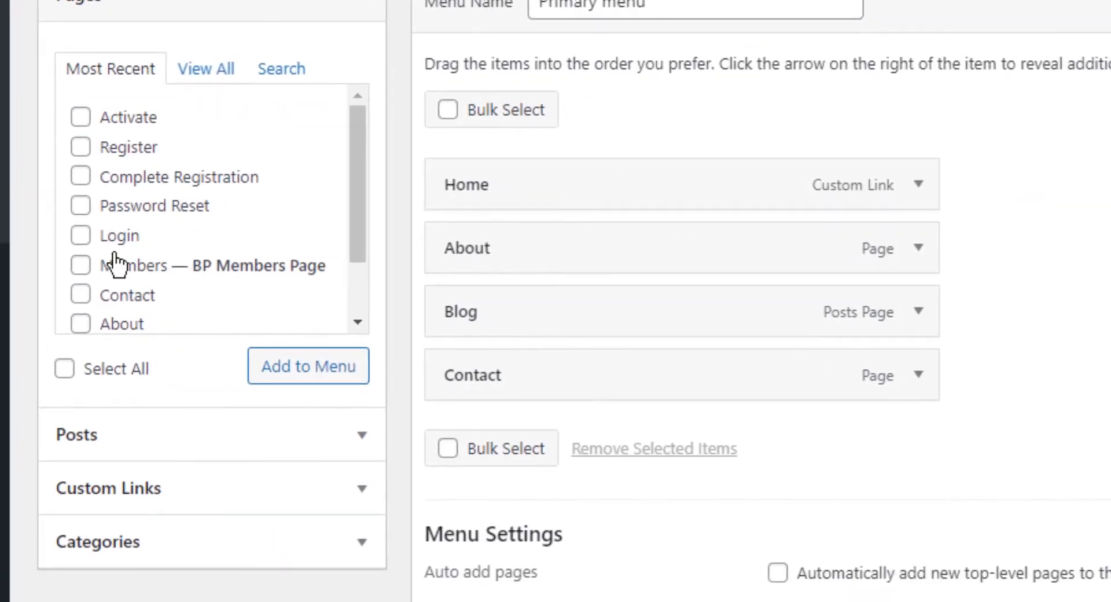
pyautogui.moveTo(149, 186)
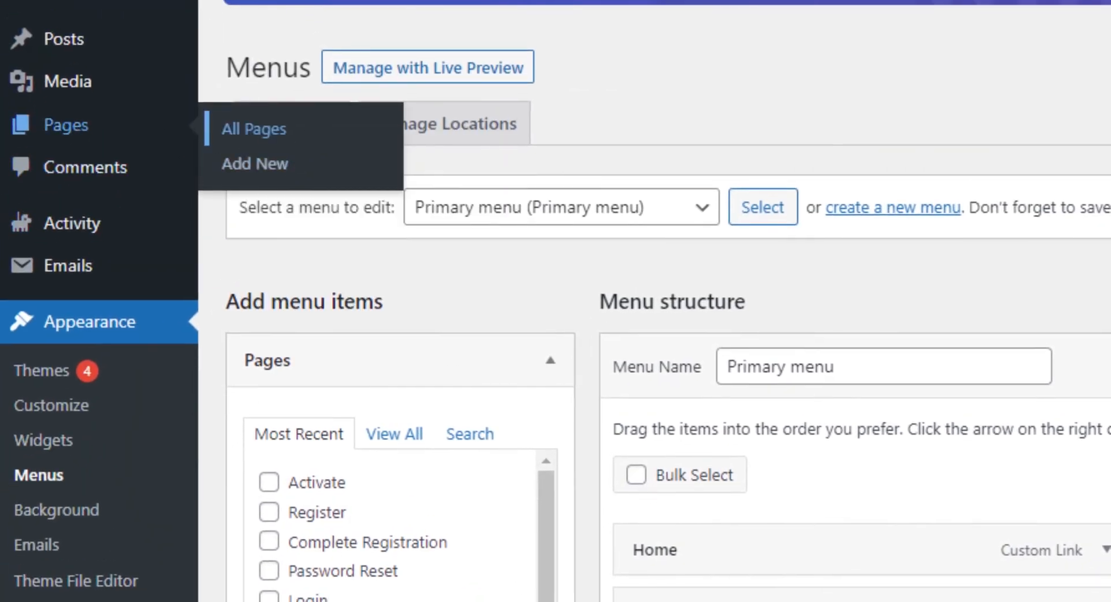
pyautogui.click(254, 129)
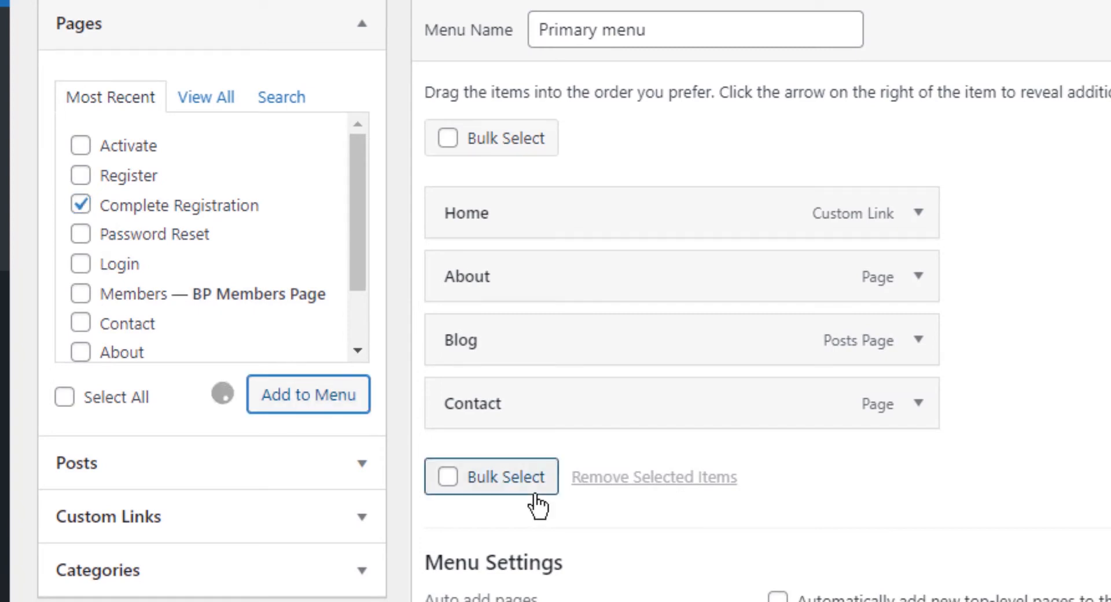
pyautogui.click(307, 394)
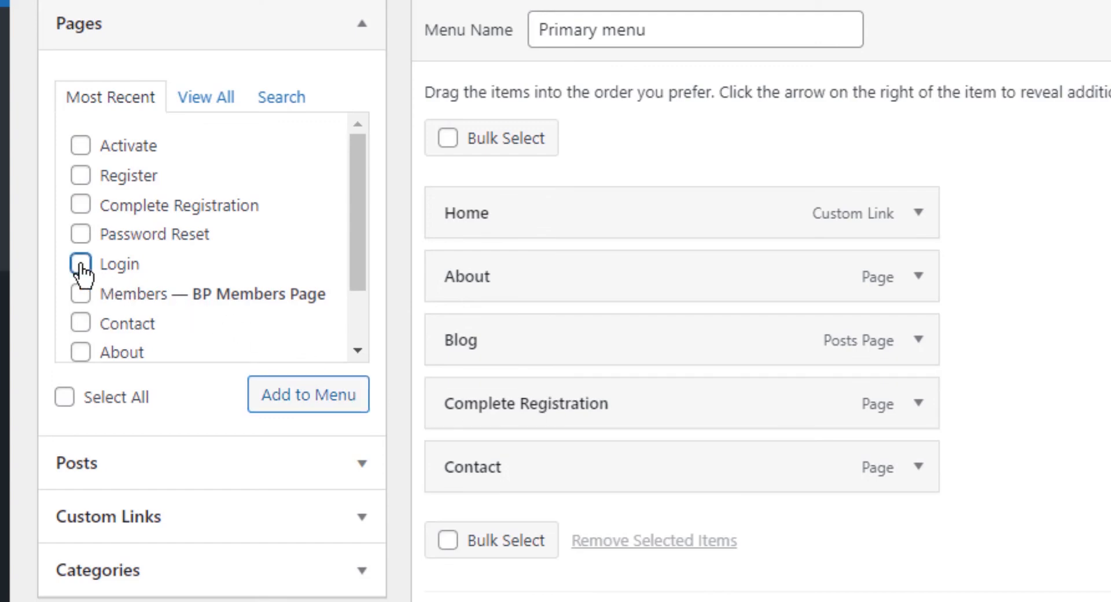
pyautogui.click(308, 395)
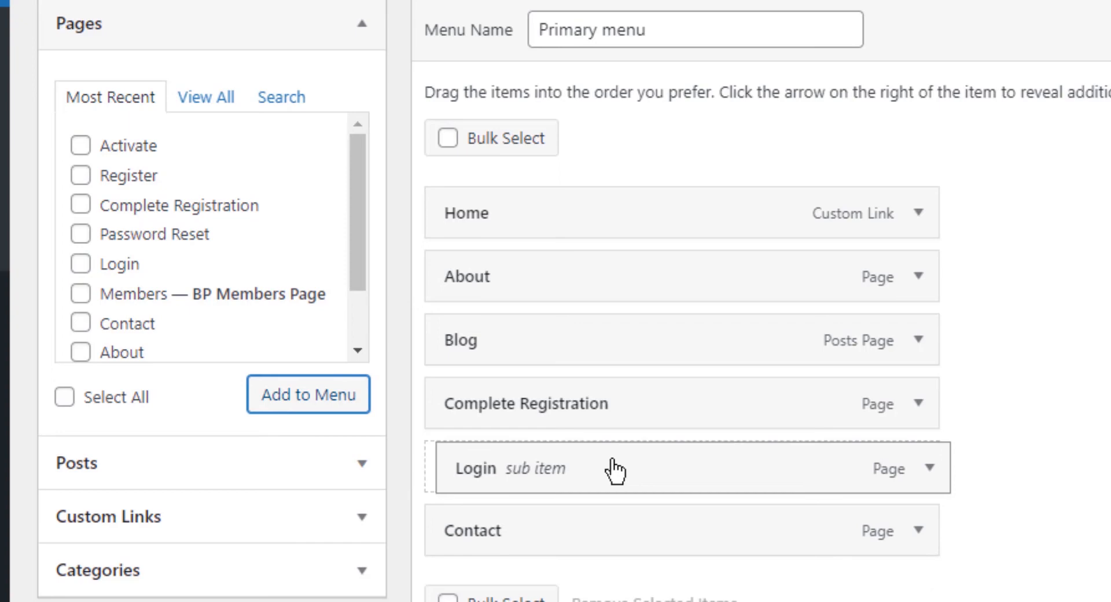
pyautogui.scroll(-3)
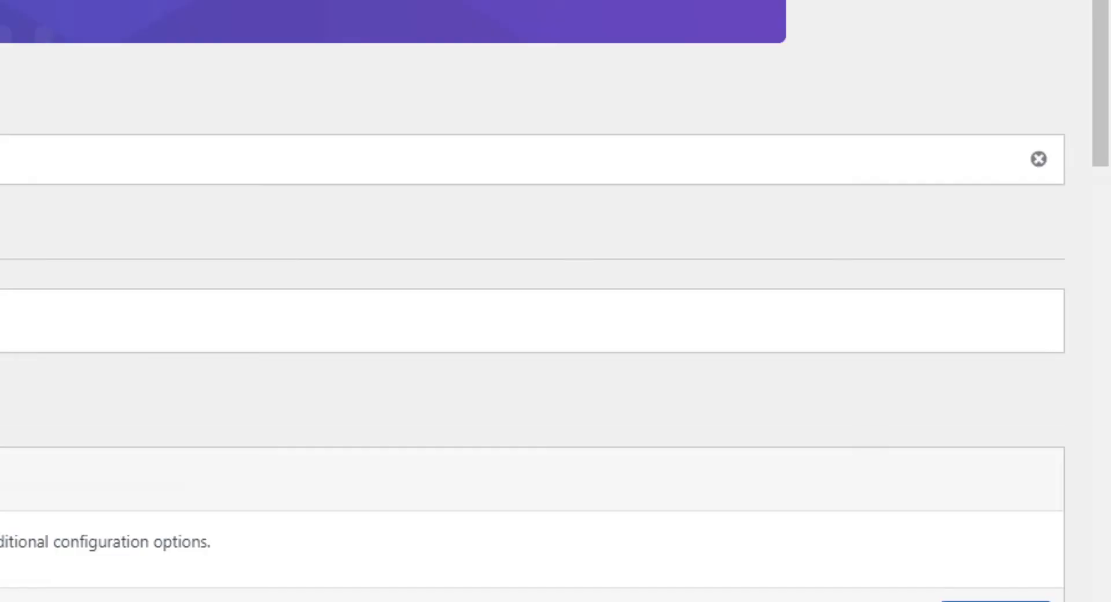
# Open Login from the header menu and scroll through the match-cover login form
pyautogui.scroll(-3)
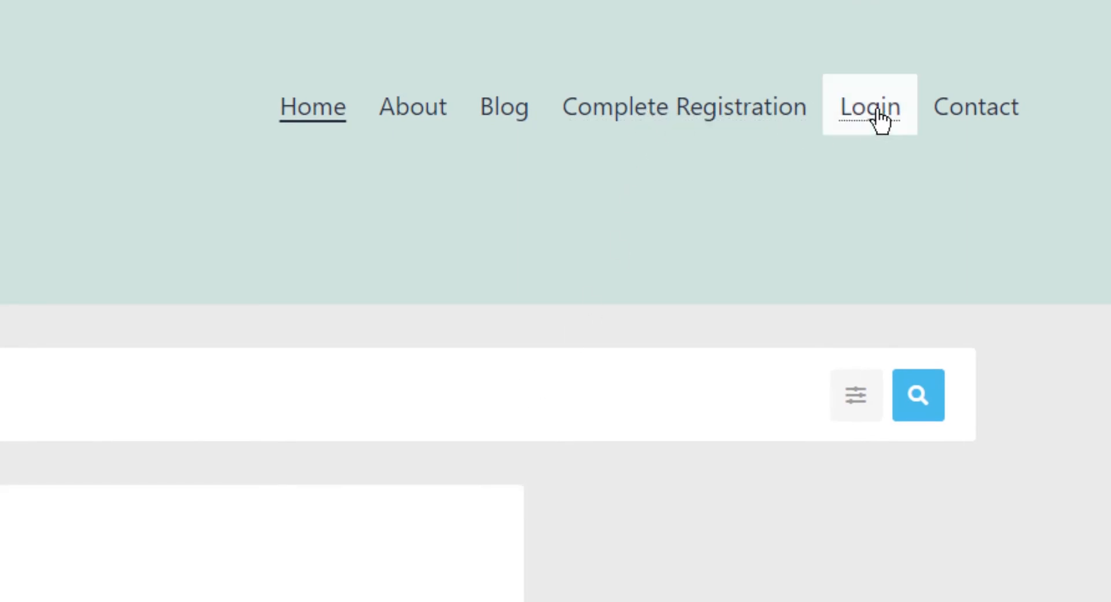
pyautogui.click(869, 106)
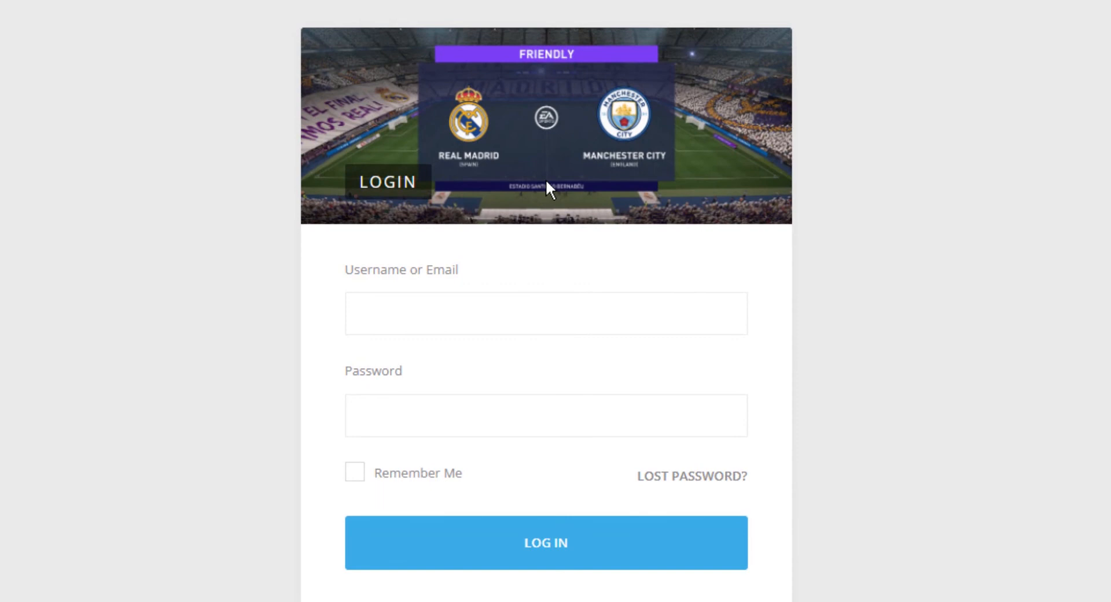
pyautogui.moveTo(557, 221)
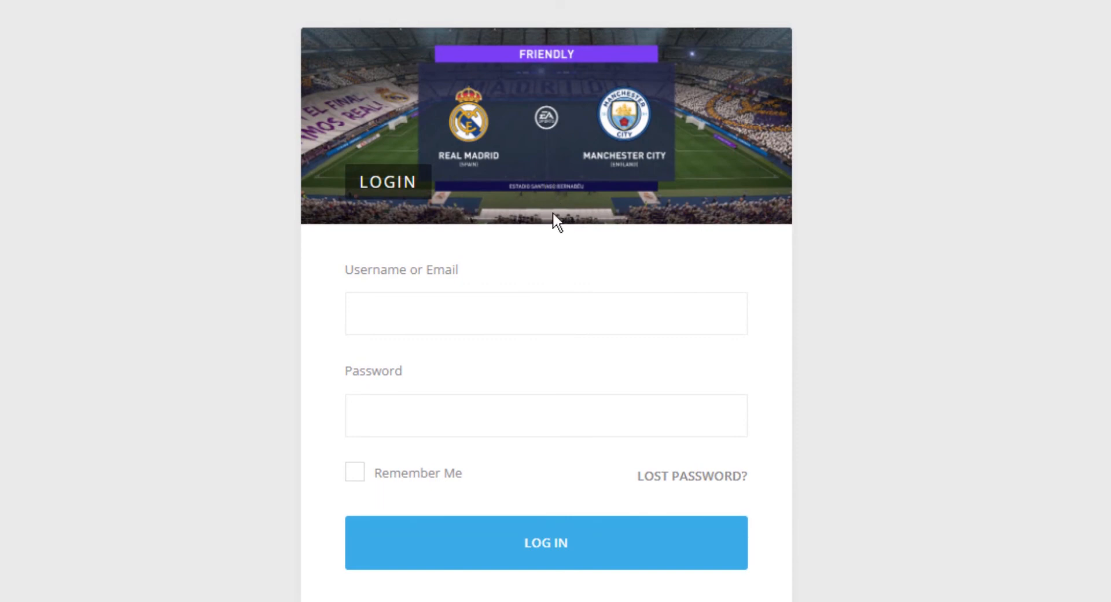
pyautogui.moveTo(429, 296)
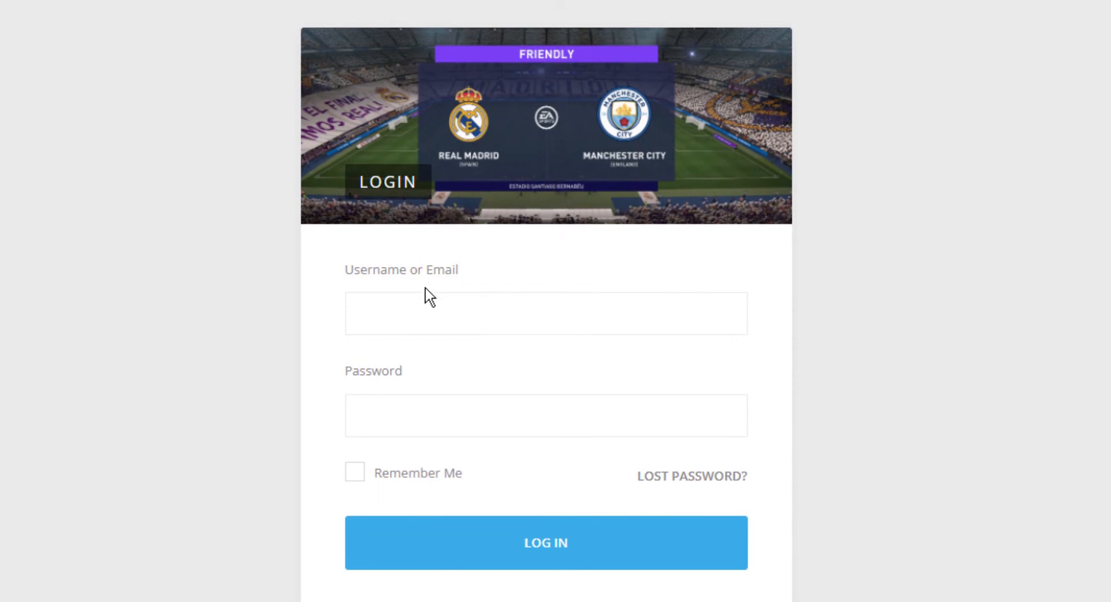
pyautogui.scroll(-3)
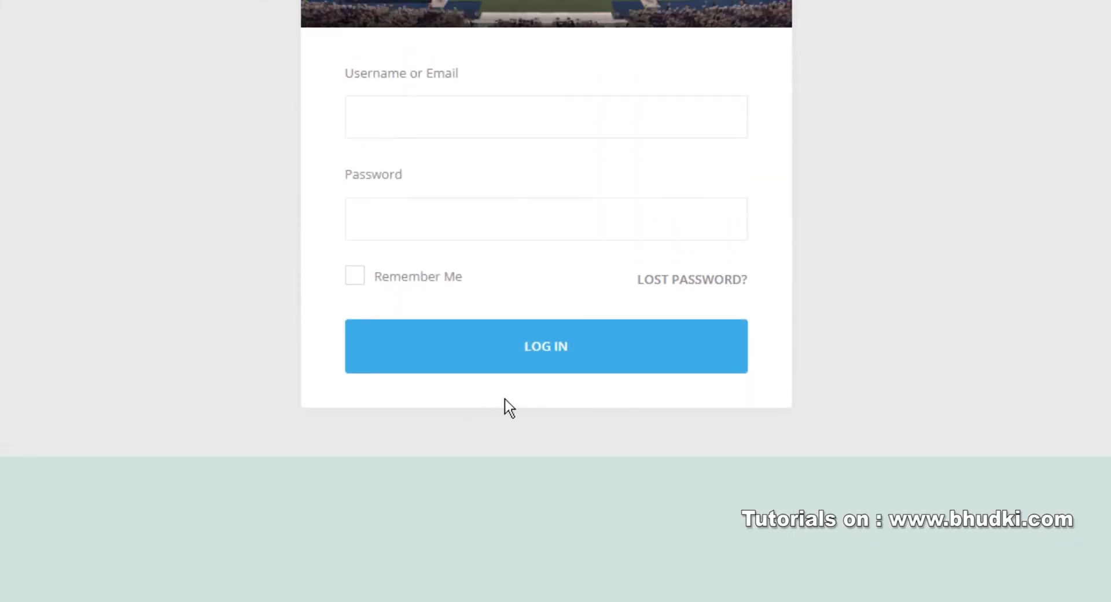
pyautogui.moveTo(538, 410)
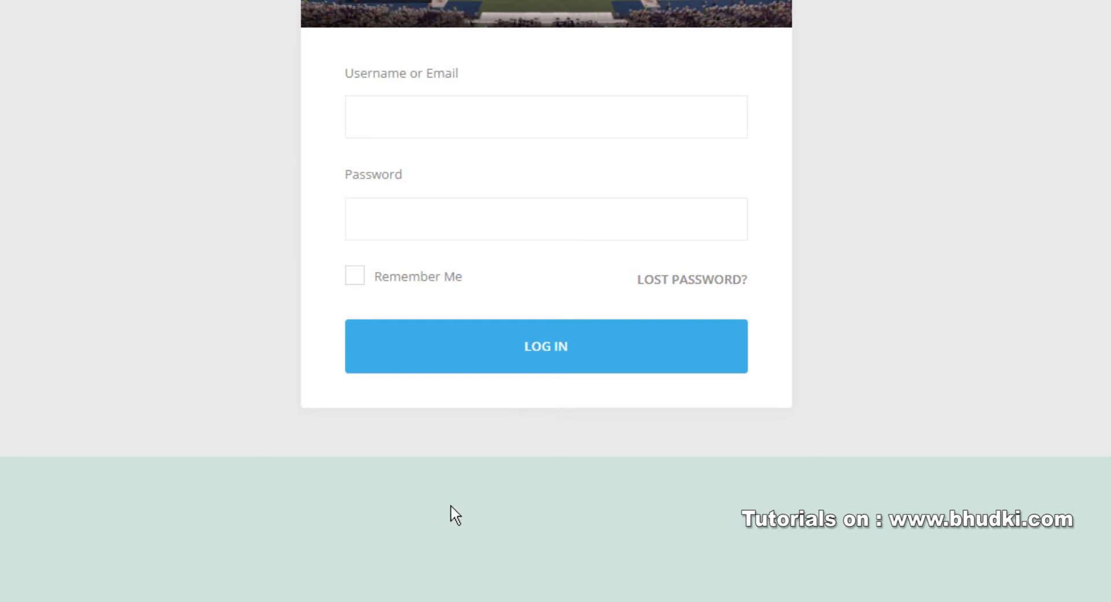
pyautogui.click(546, 346)
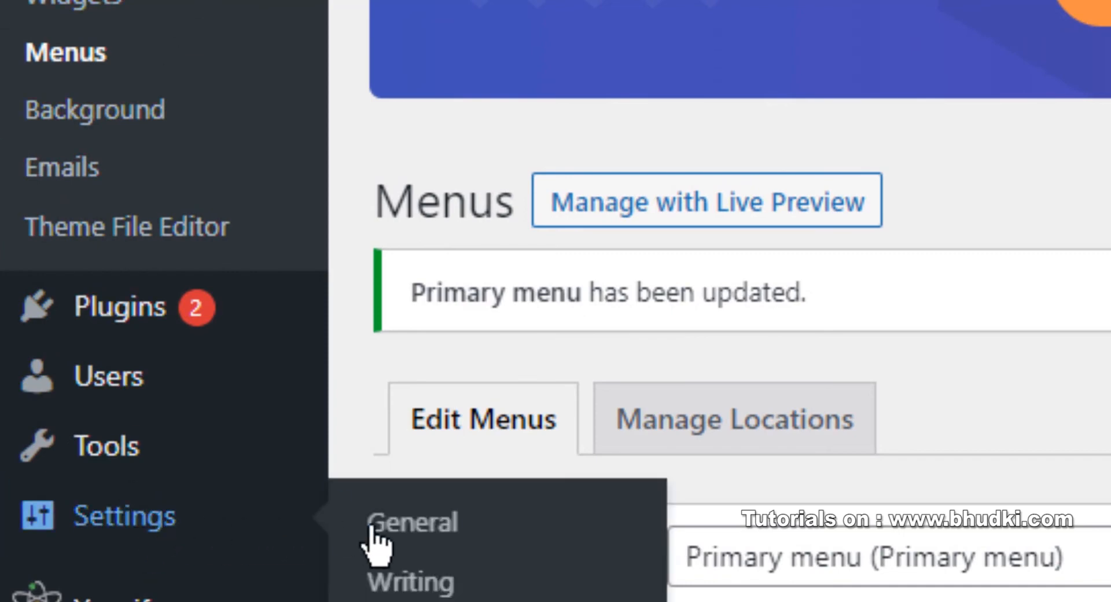
# Enable 'Anyone can register' in General Settings, keeping Subscriber as the default role
pyautogui.click(415, 522)
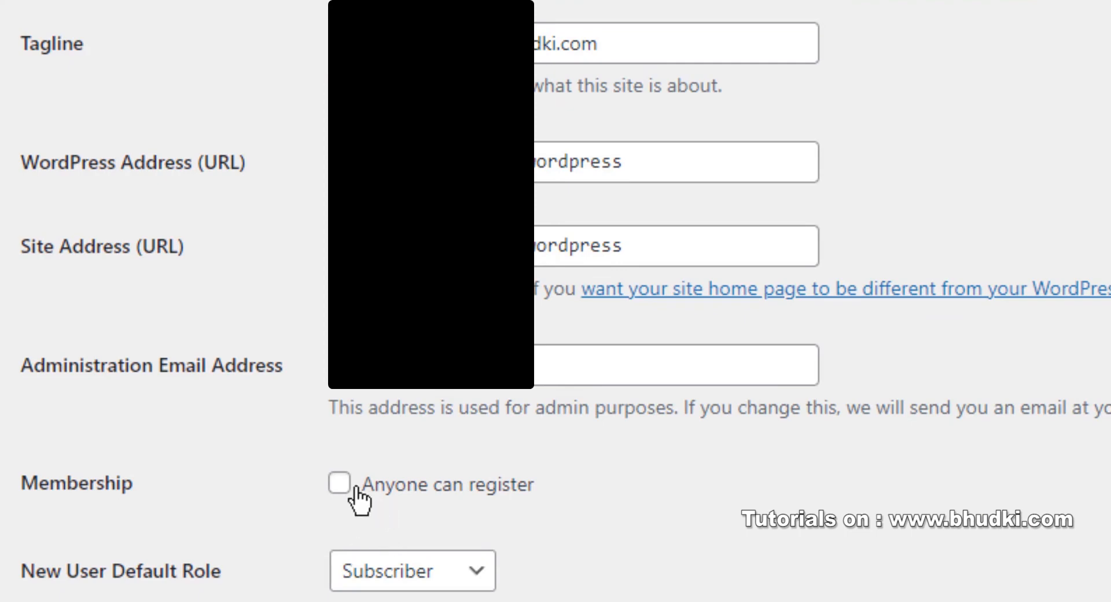
pyautogui.click(338, 484)
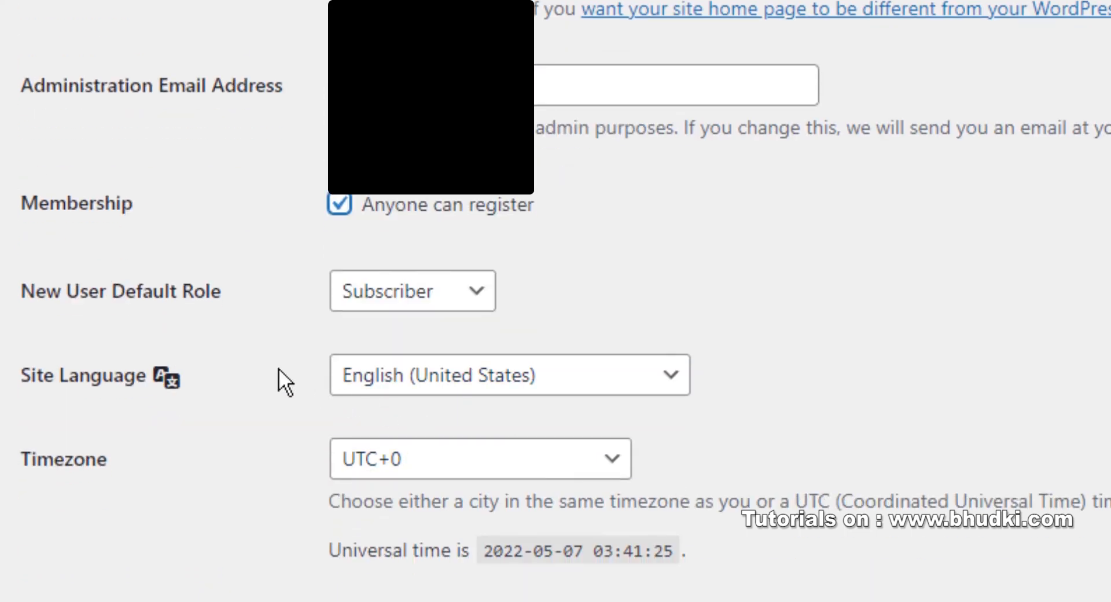
pyautogui.click(411, 290)
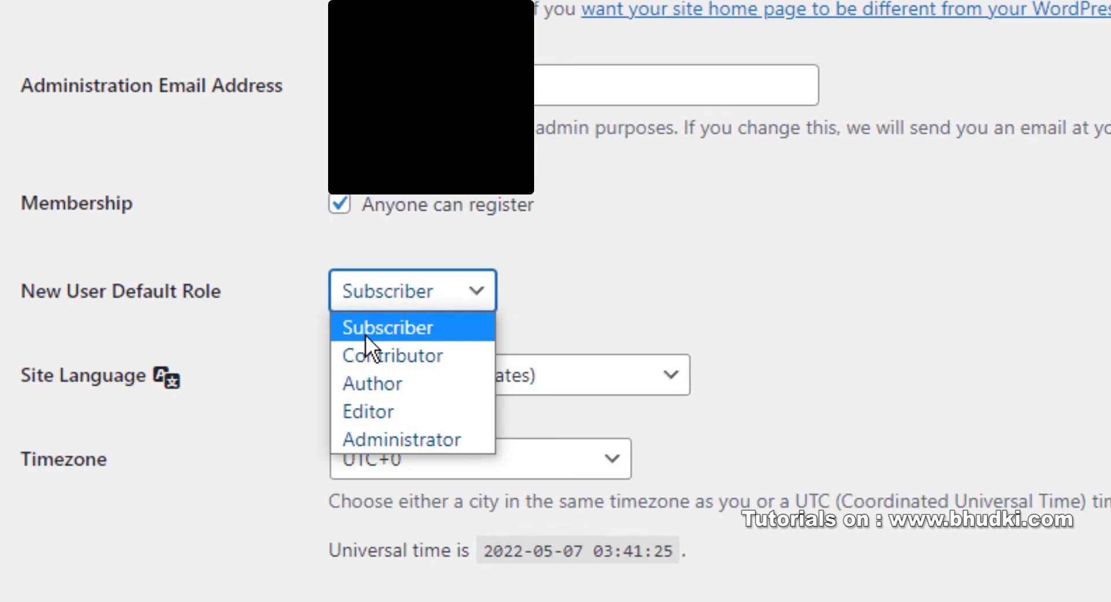
pyautogui.scroll(-3)
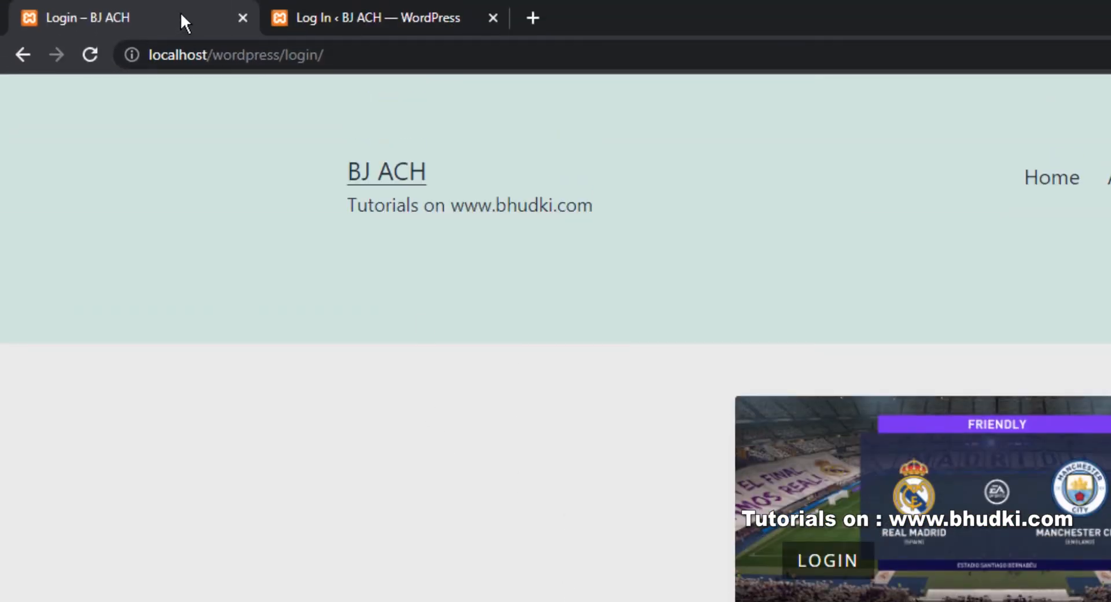
# Reload the login page and open the Create New Account sign-up form
pyautogui.rightClick(107, 18)
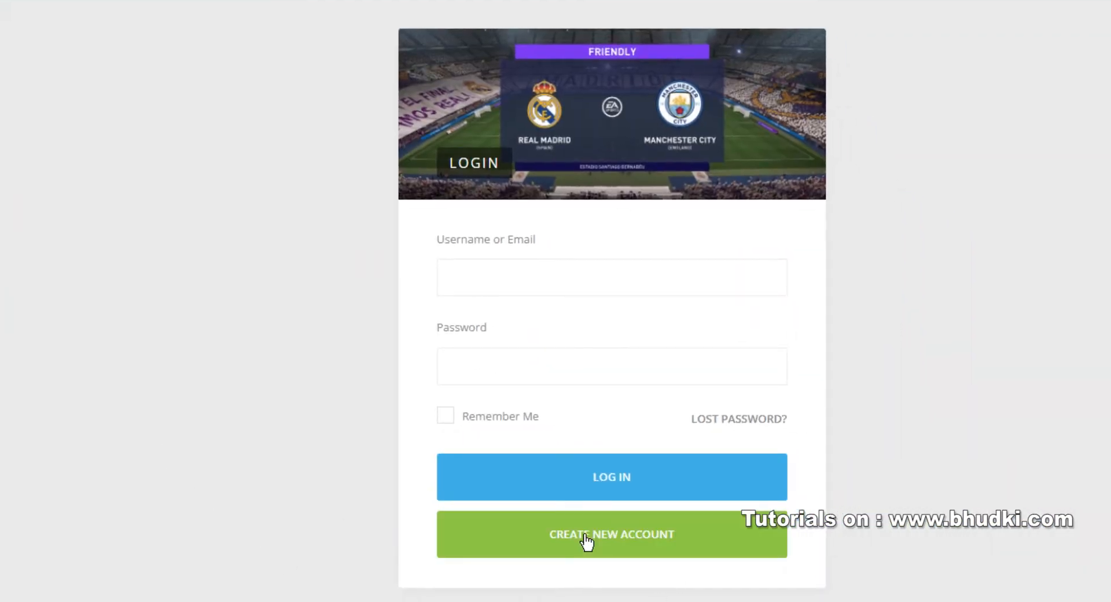
pyautogui.click(612, 533)
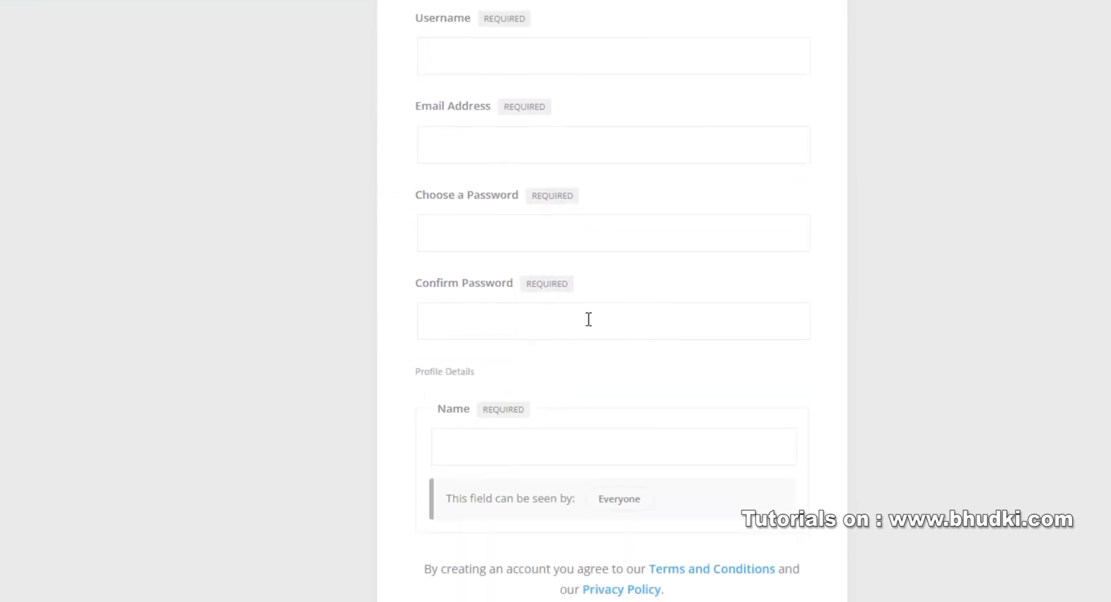
pyautogui.doubleClick(454, 409)
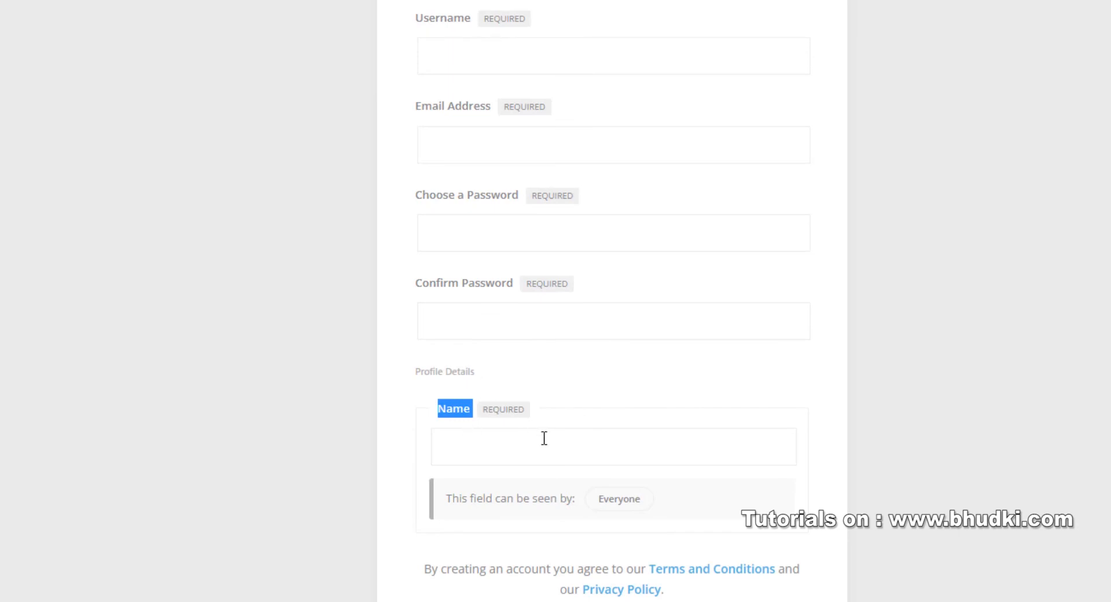
# Review the sign-up fields and highlight the Terms and Conditions text
pyautogui.scroll(-3)
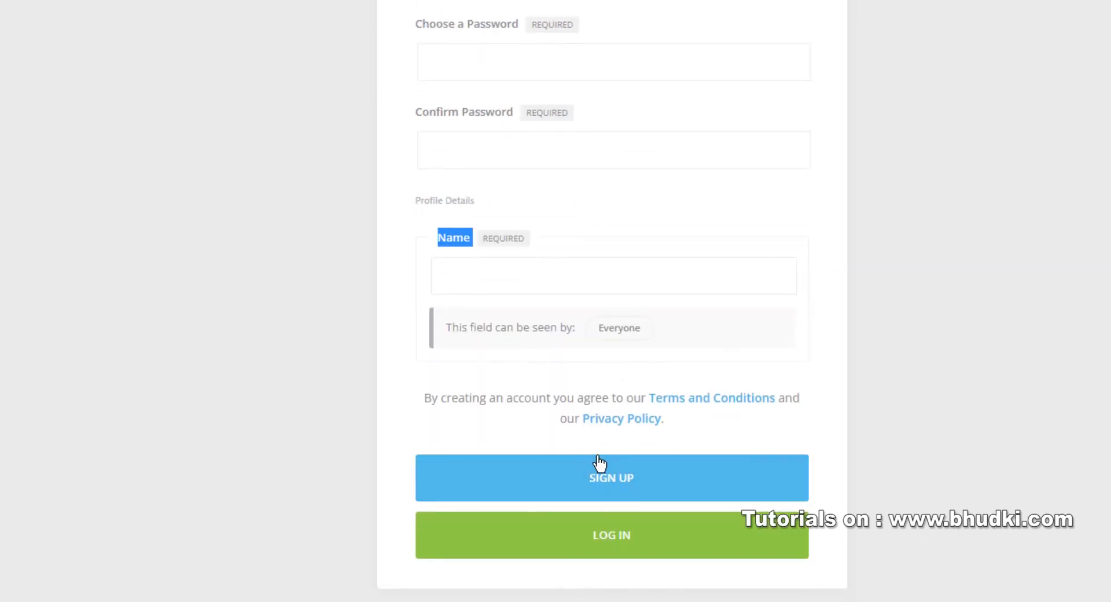
pyautogui.scroll(-3)
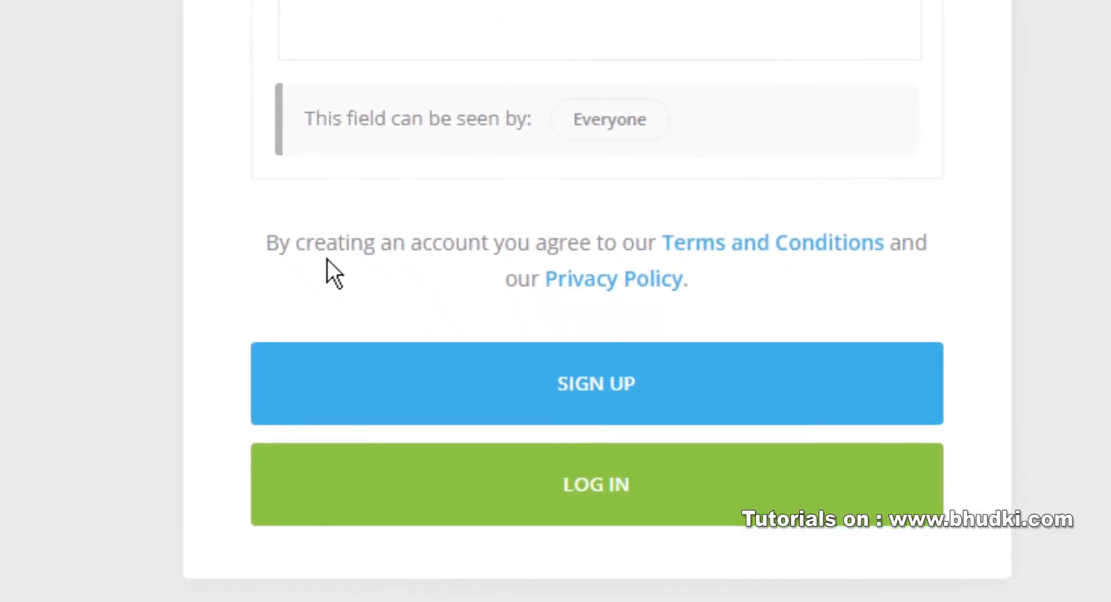
pyautogui.moveTo(268, 242); pyautogui.dragTo(528, 242)
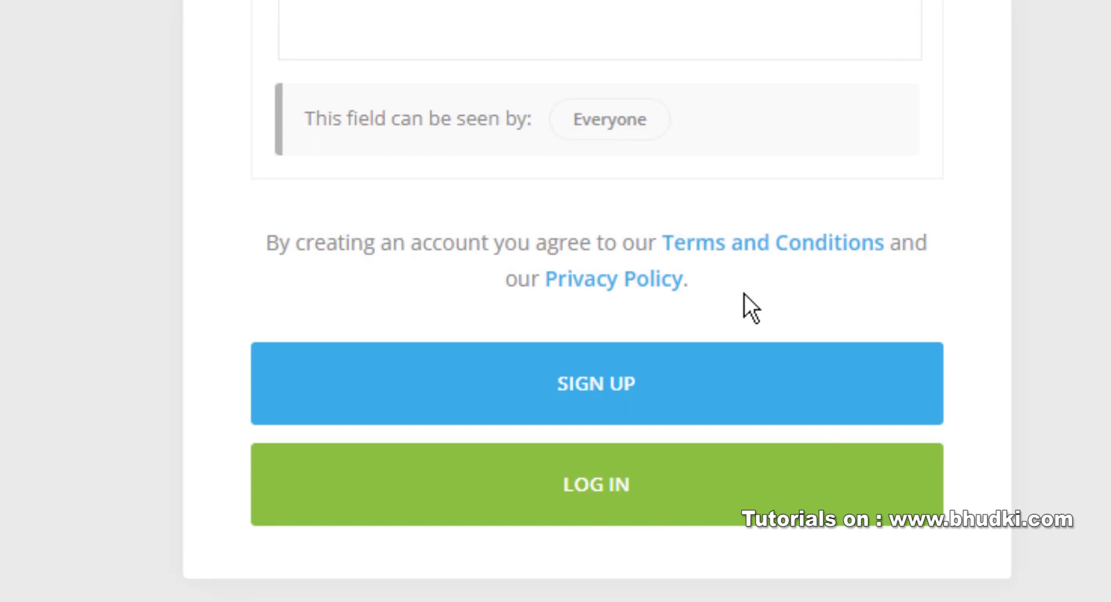
pyautogui.doubleClick(670, 243)
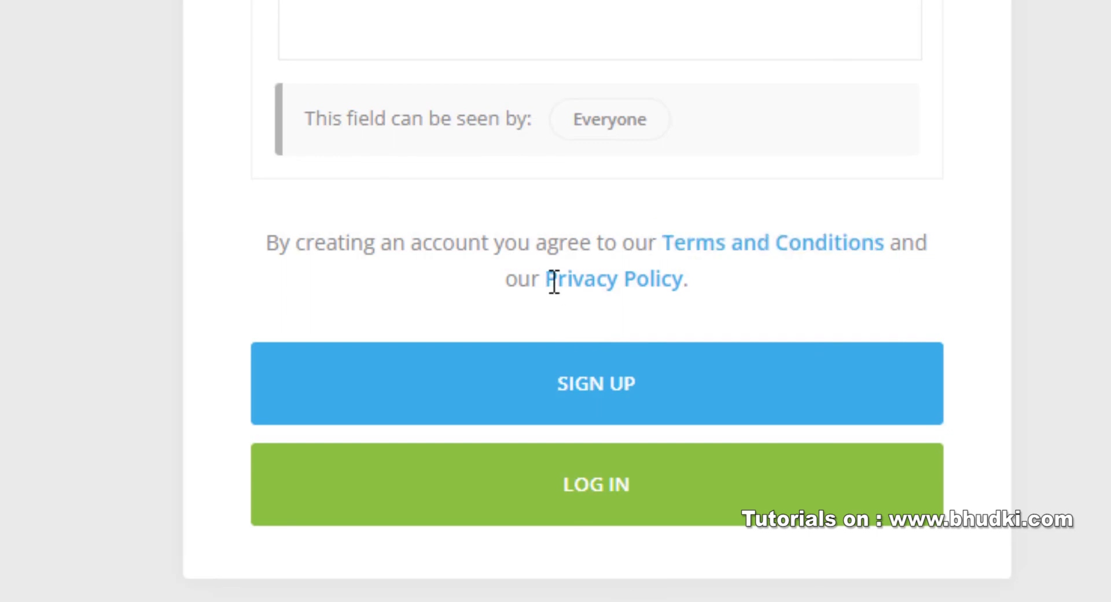
pyautogui.moveTo(549, 278); pyautogui.dragTo(676, 278)
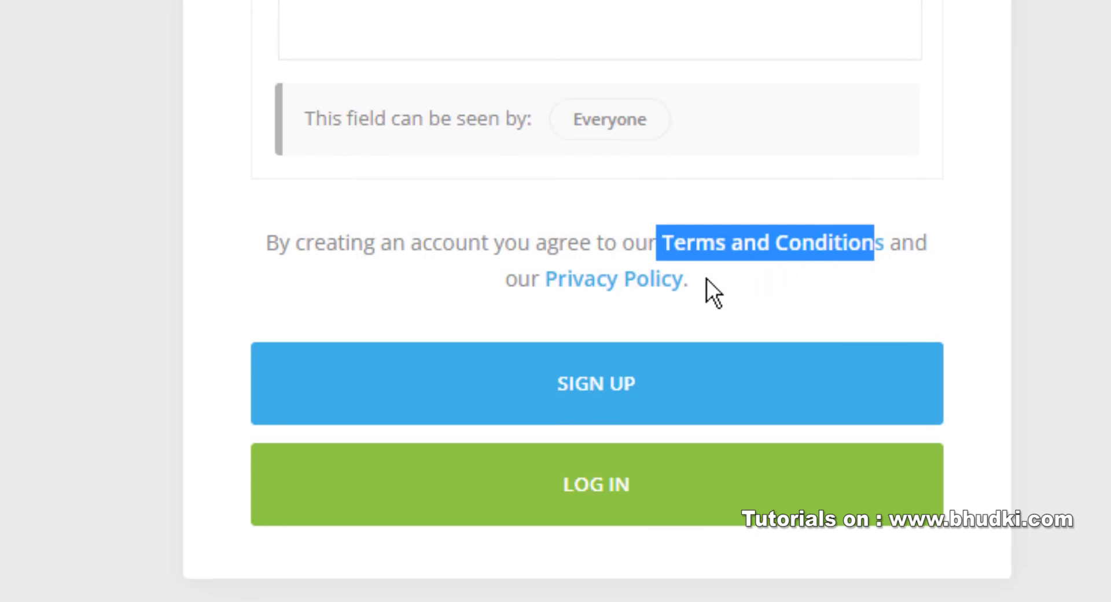
pyautogui.moveTo(698, 290)
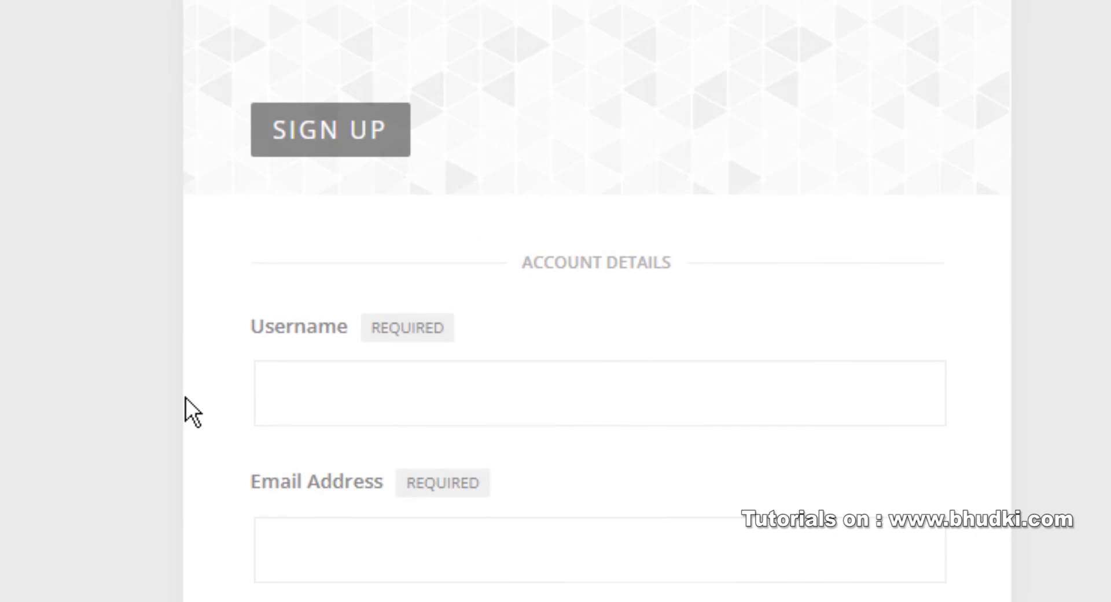
pyautogui.moveTo(34, 450)
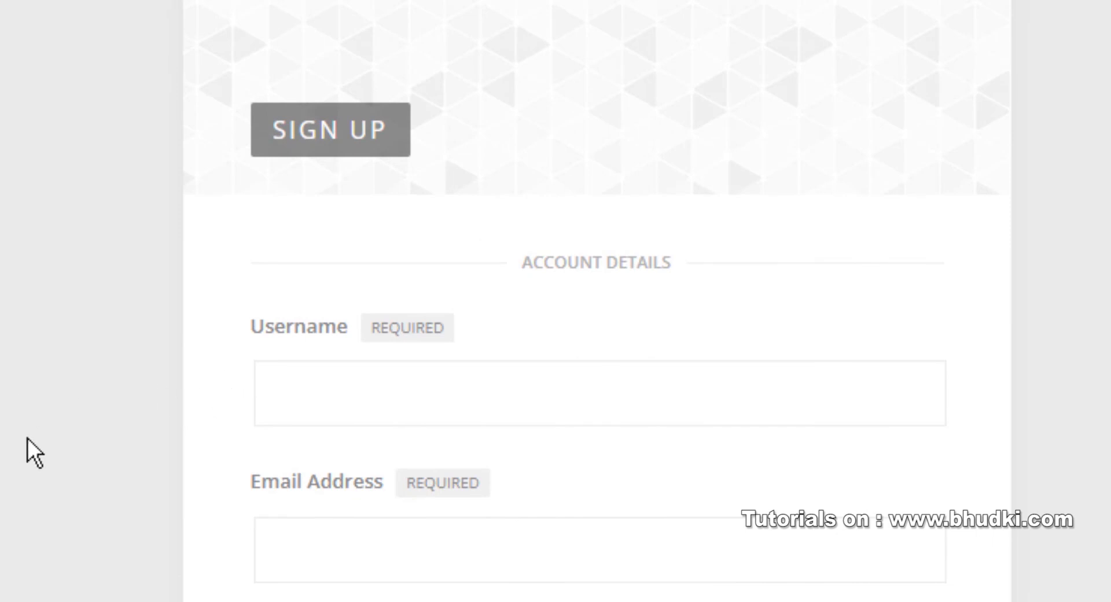